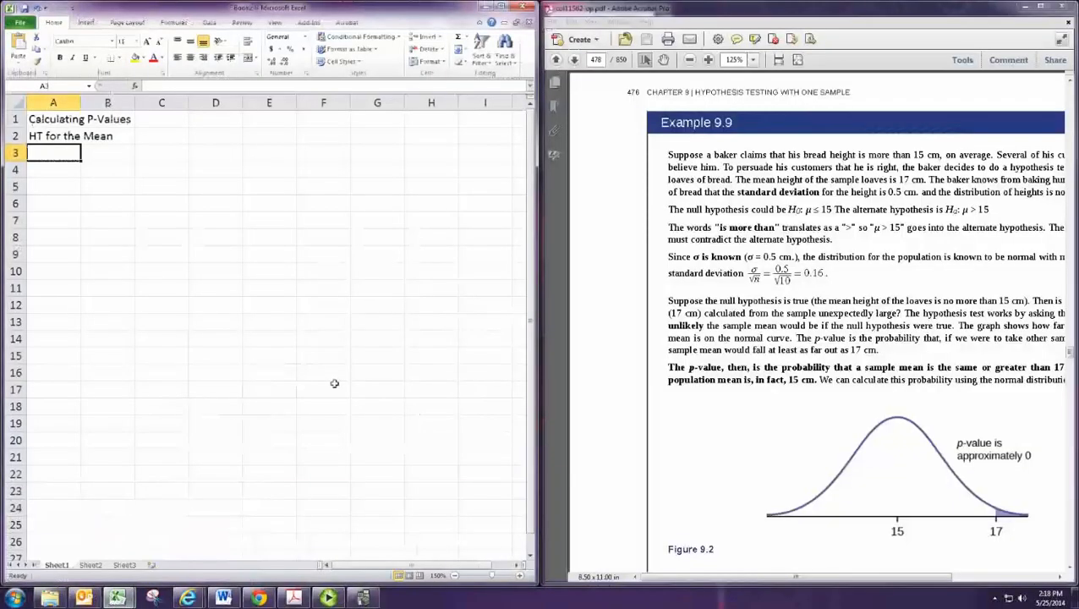
mouse_move(335, 379)
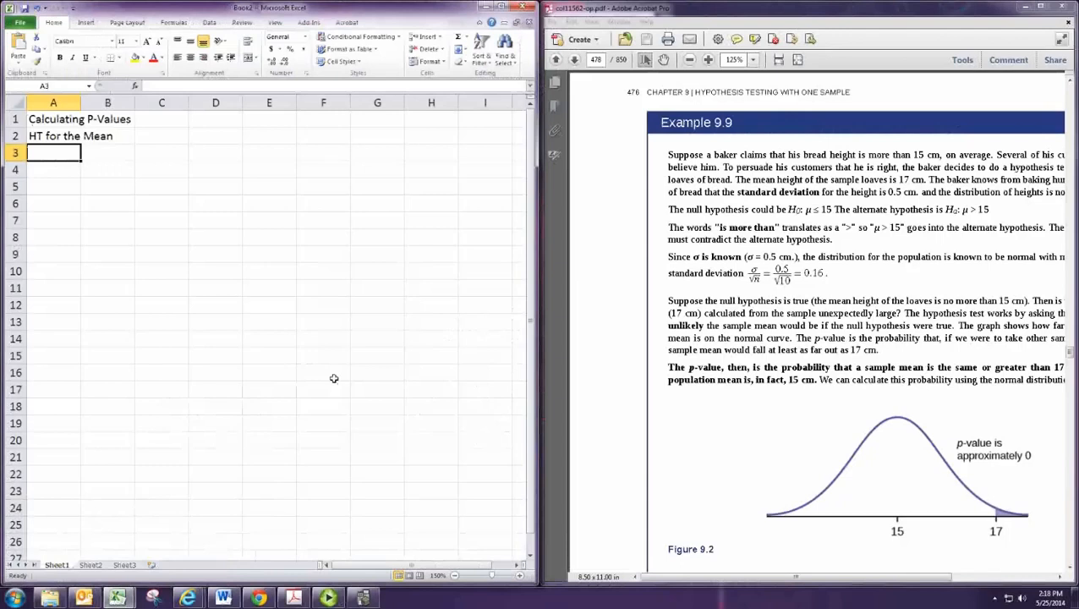
mouse_move(604, 365)
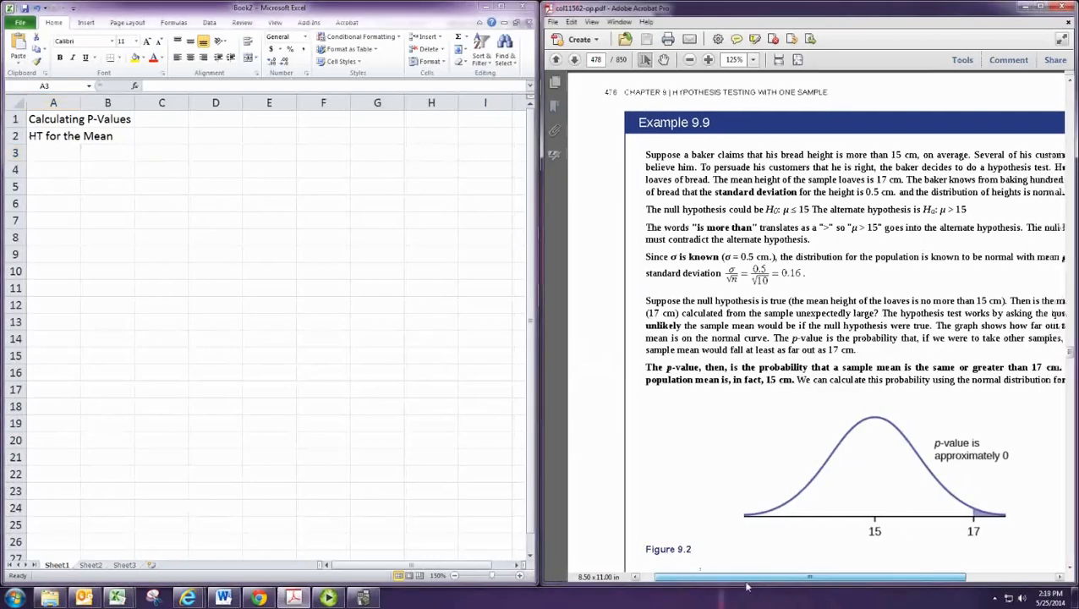
Scroll Example 9.9 to its graph and select the alternative hypothesis μ > 15
scroll(down, 3)
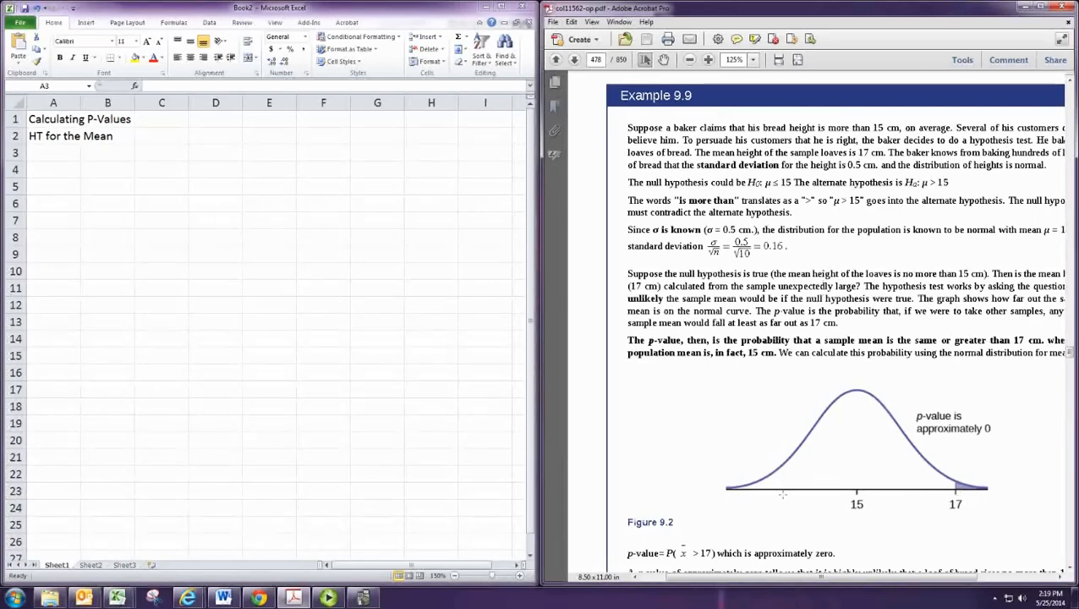
mouse_move(758, 432)
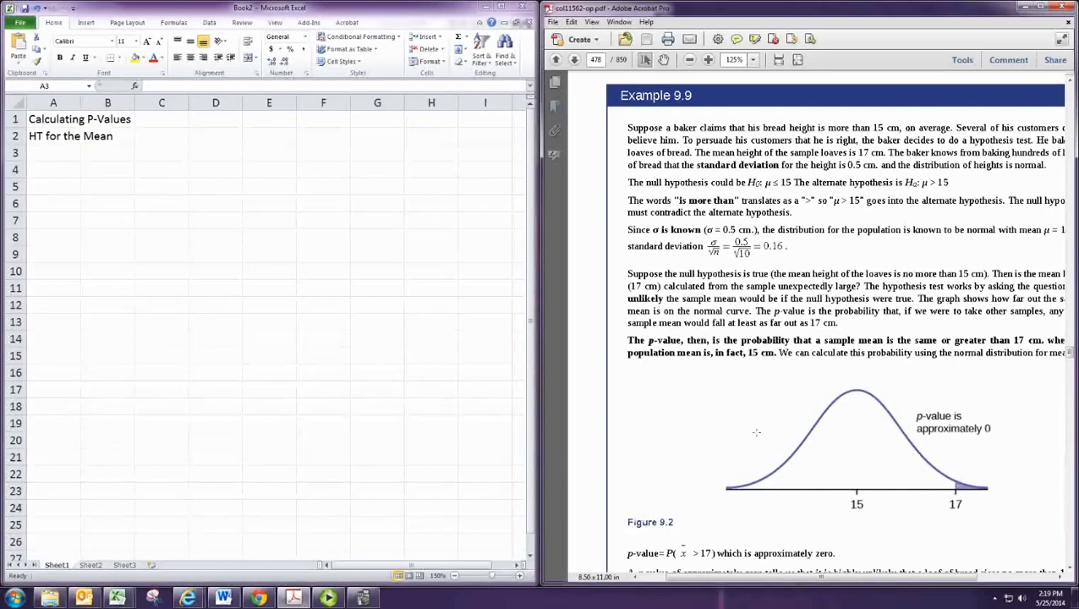
mouse_move(704, 406)
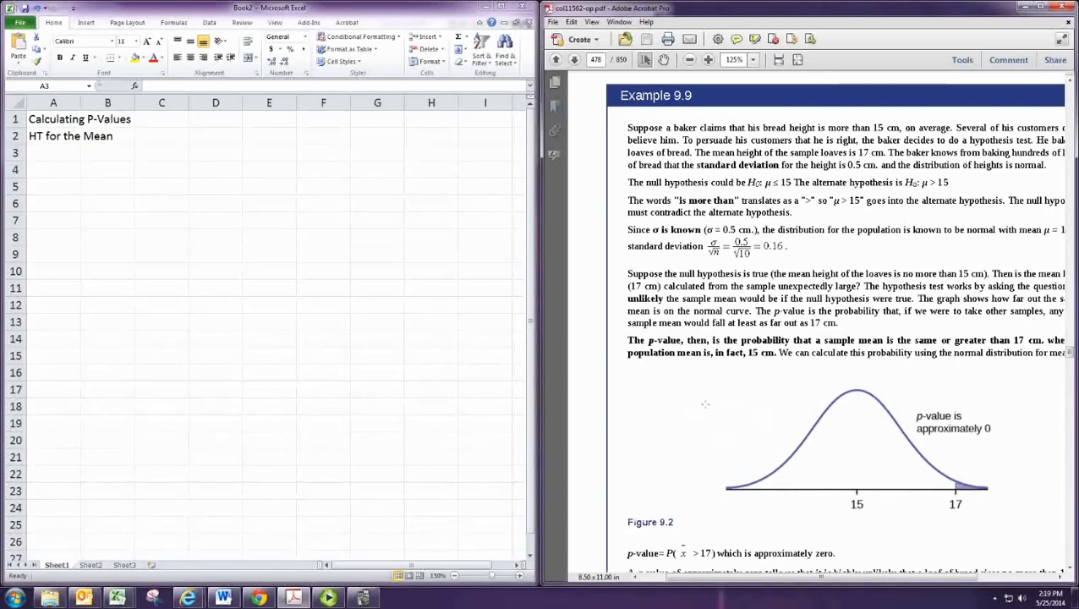
mouse_move(729, 411)
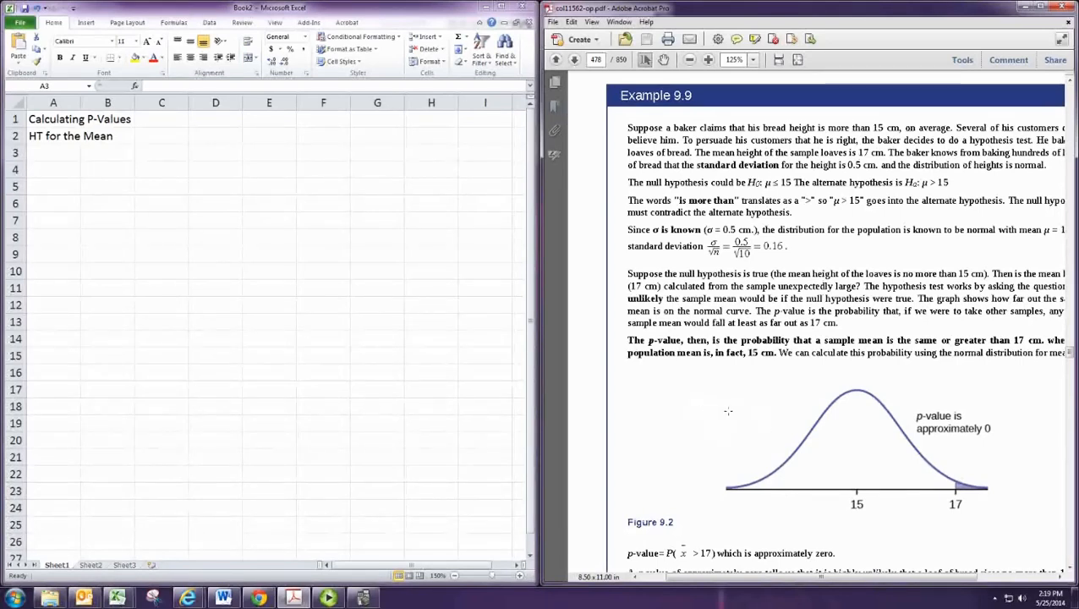
mouse_move(739, 433)
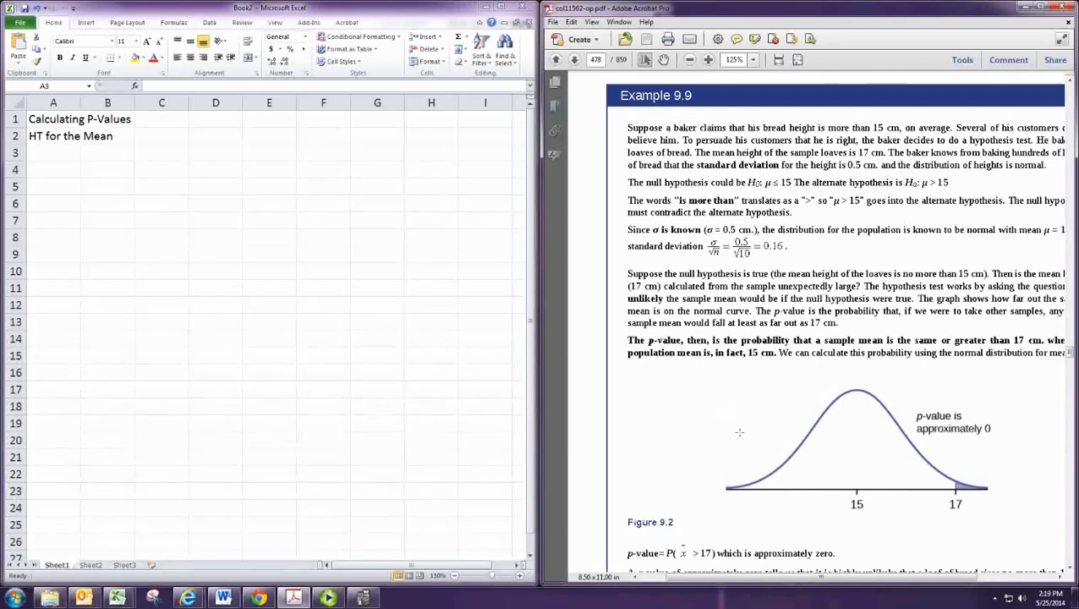
mouse_move(981, 190)
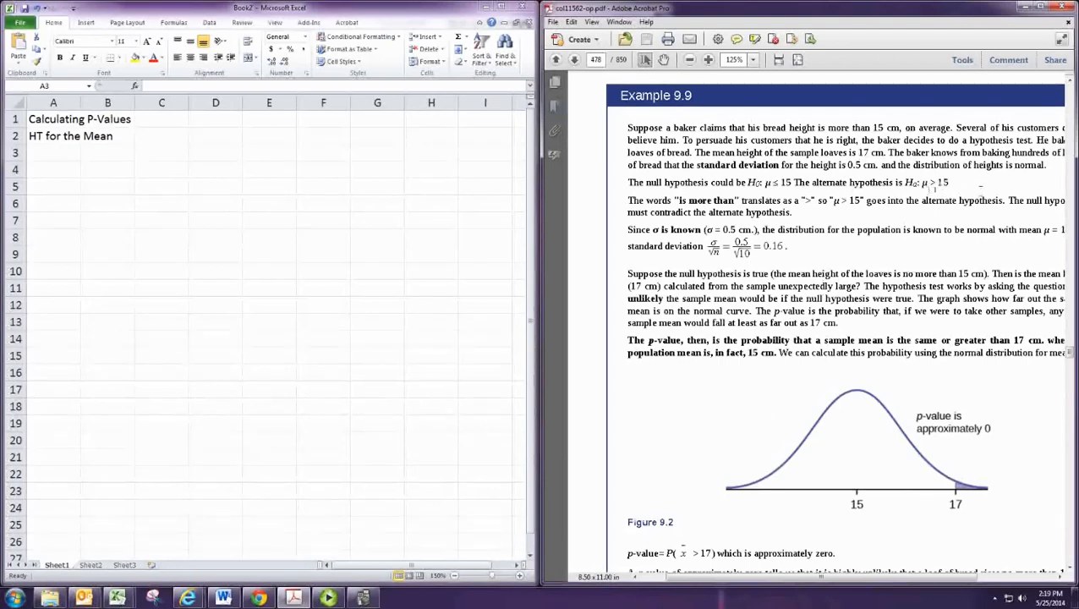
drag(920, 183, 949, 183)
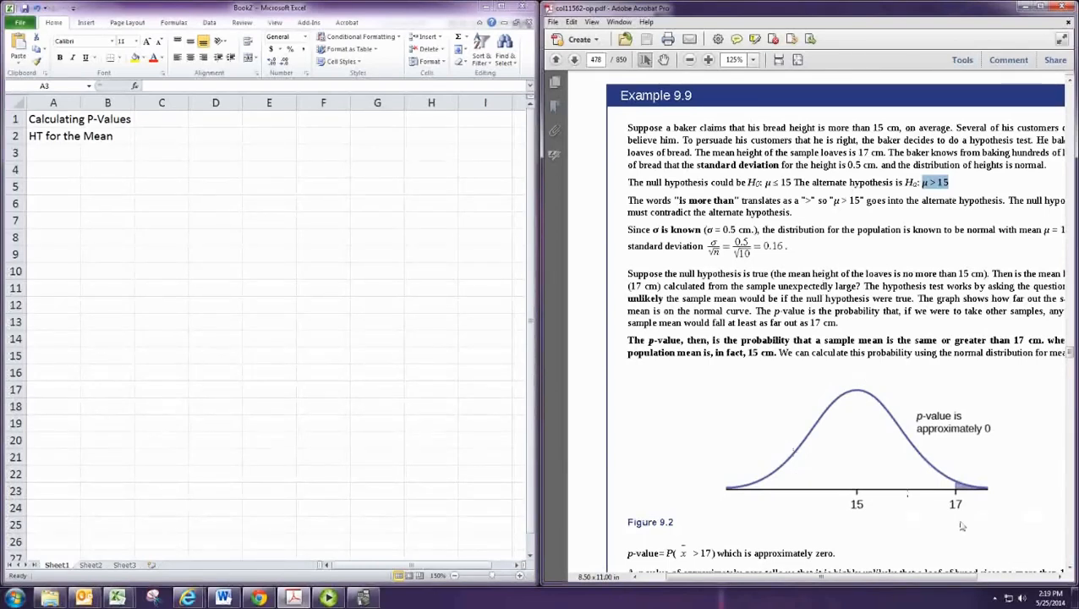
mouse_move(823, 504)
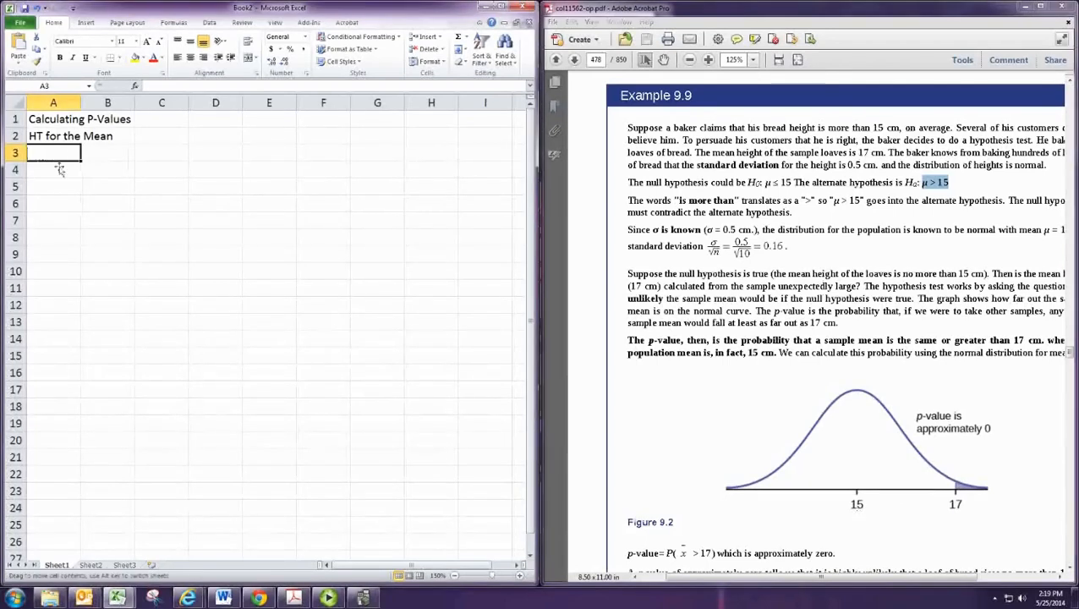
Label row 4 'Mean is population mean' and enter its value 15
click(54, 170)
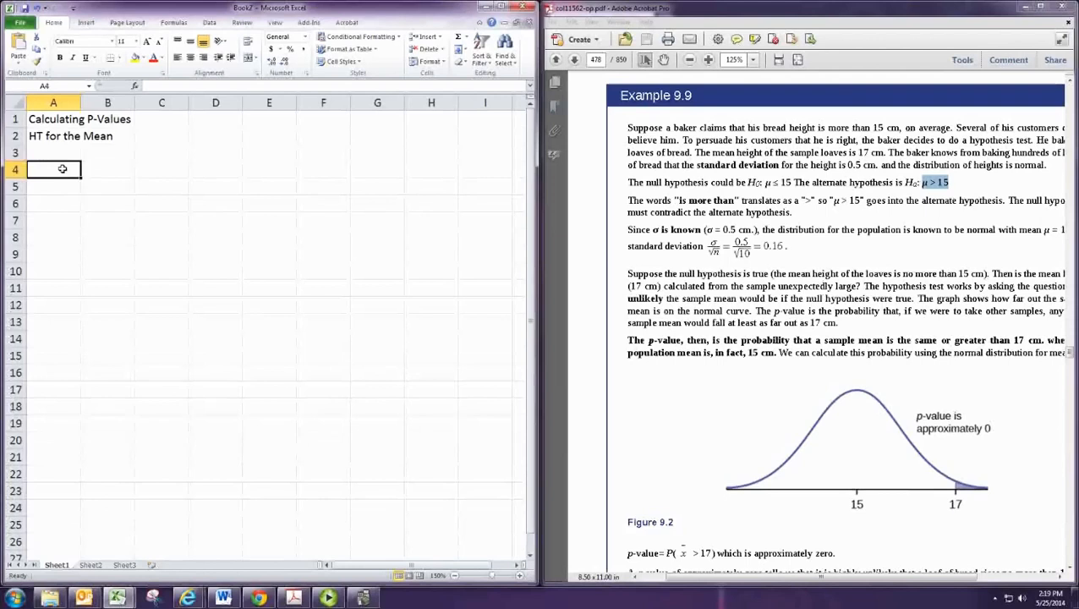
text(Mean is P)
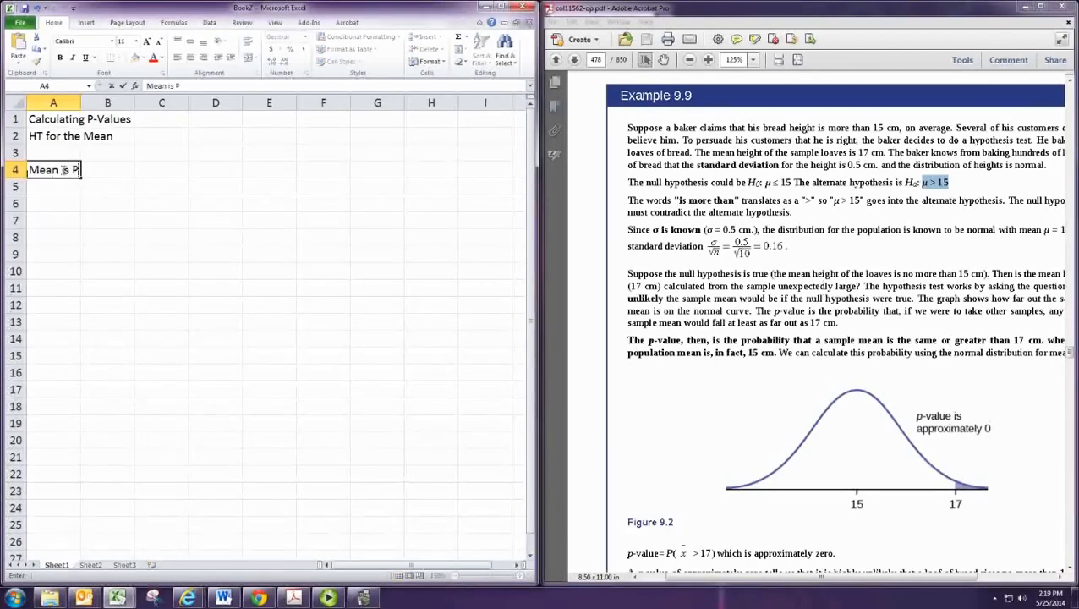
text(opulation)
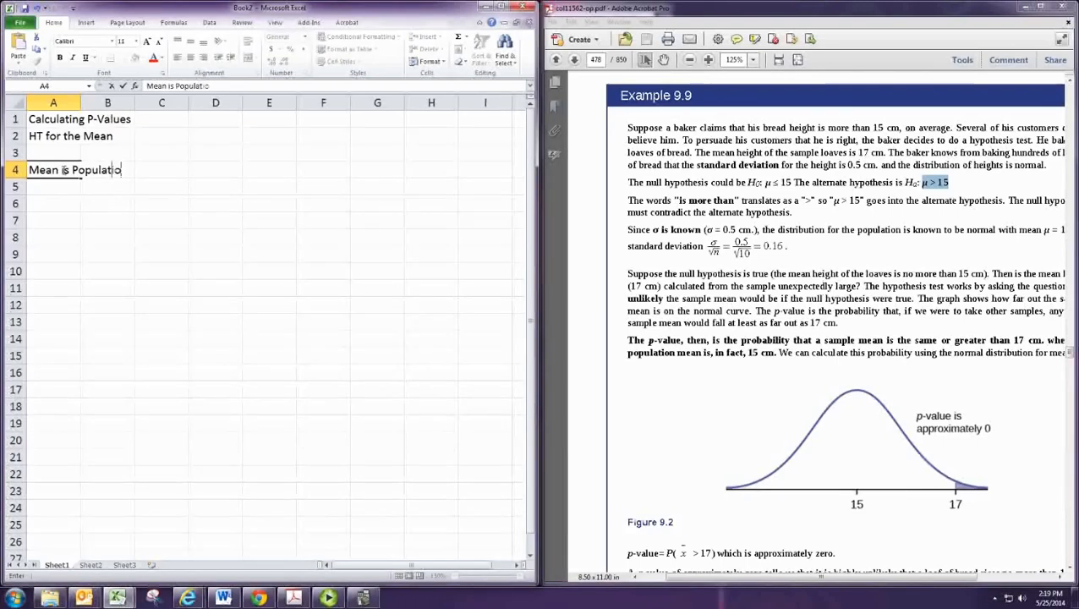
text(me)
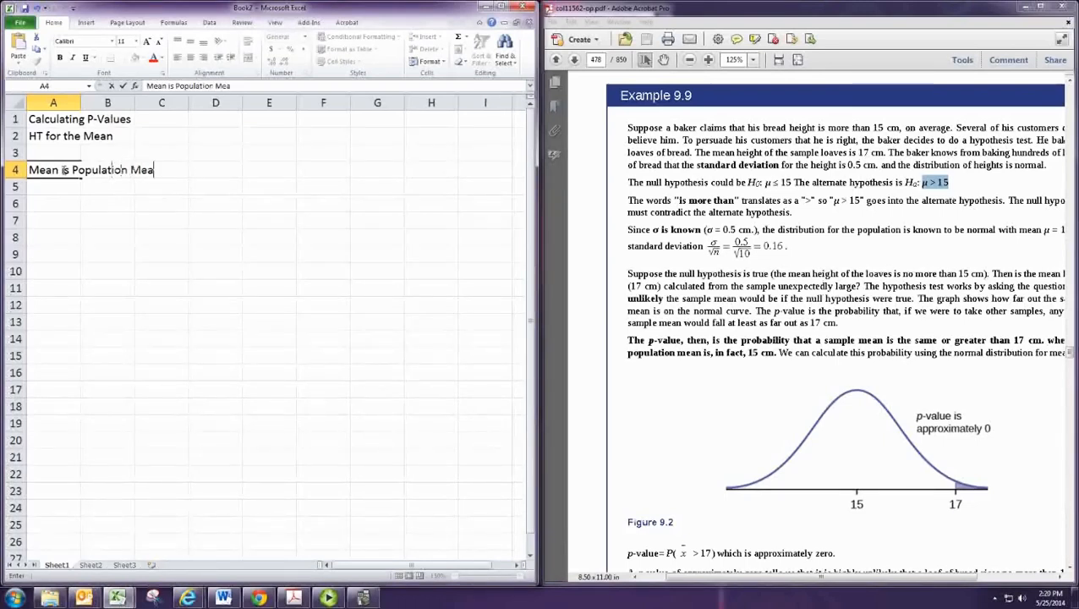
text(15)
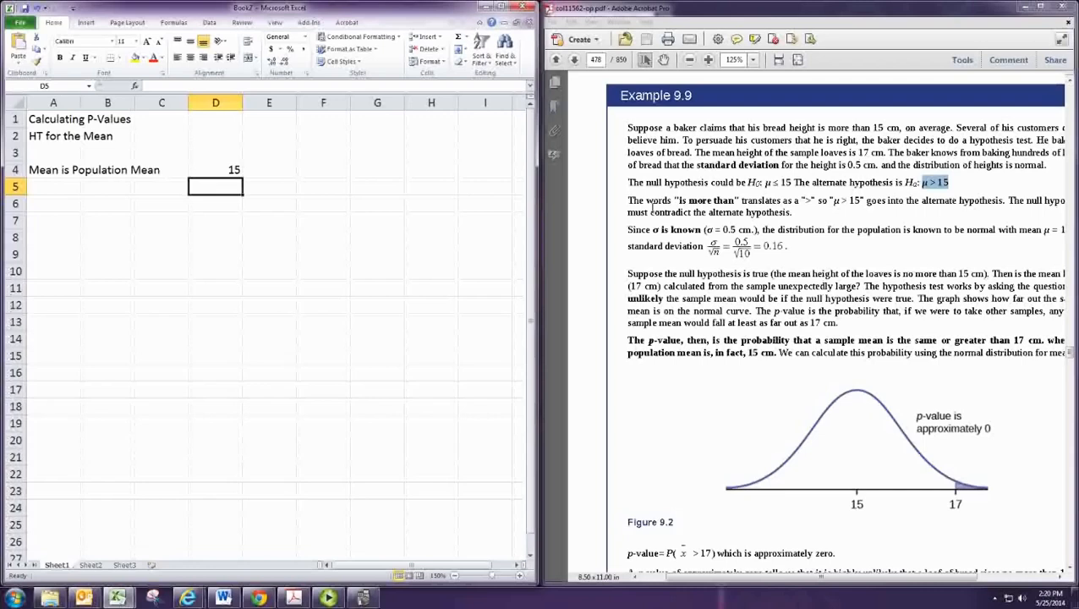
Label row 5 StDev and compute it as =0.5/SQRT(10), giving 0.158114
click(52, 186)
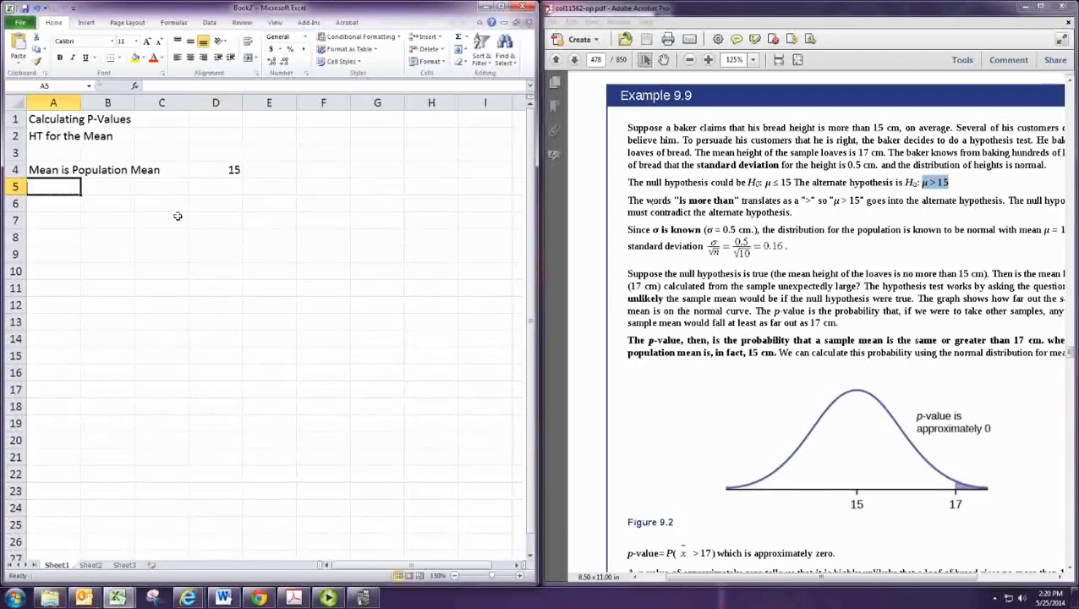
text(StDev i)
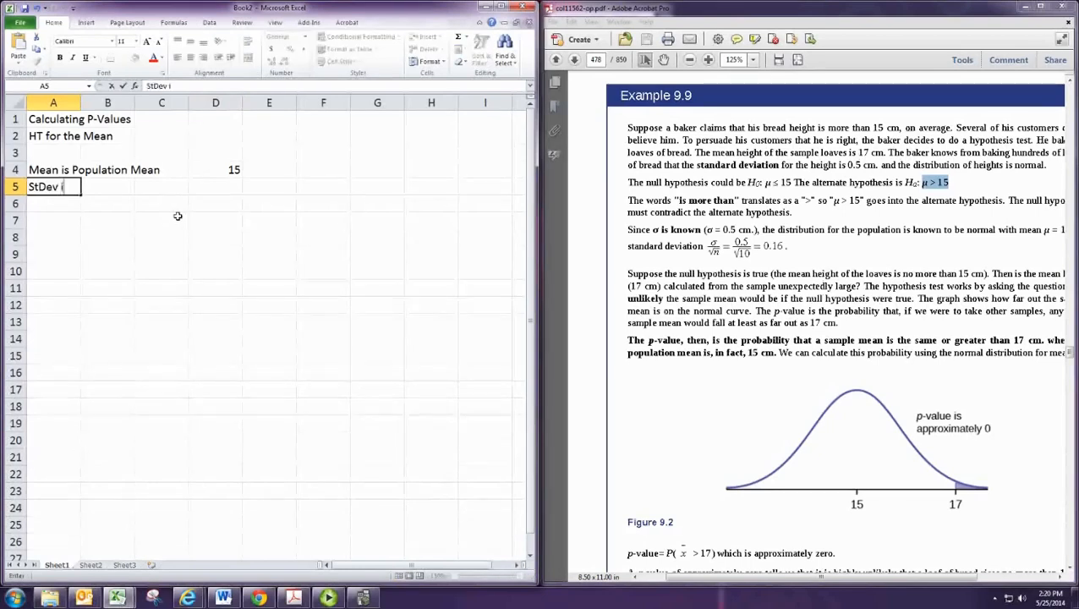
text(s)
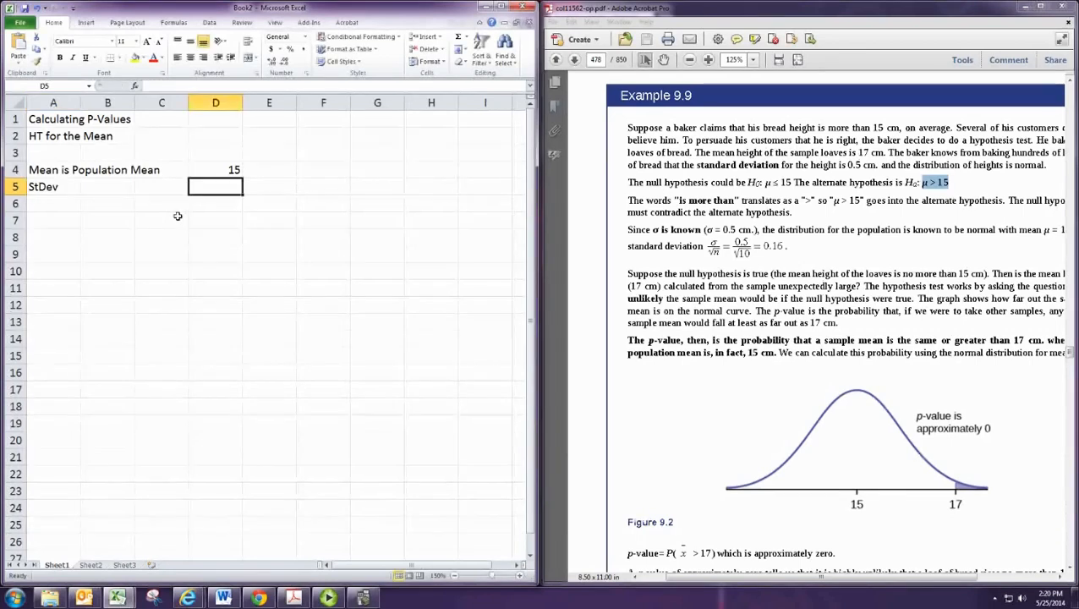
text(=)
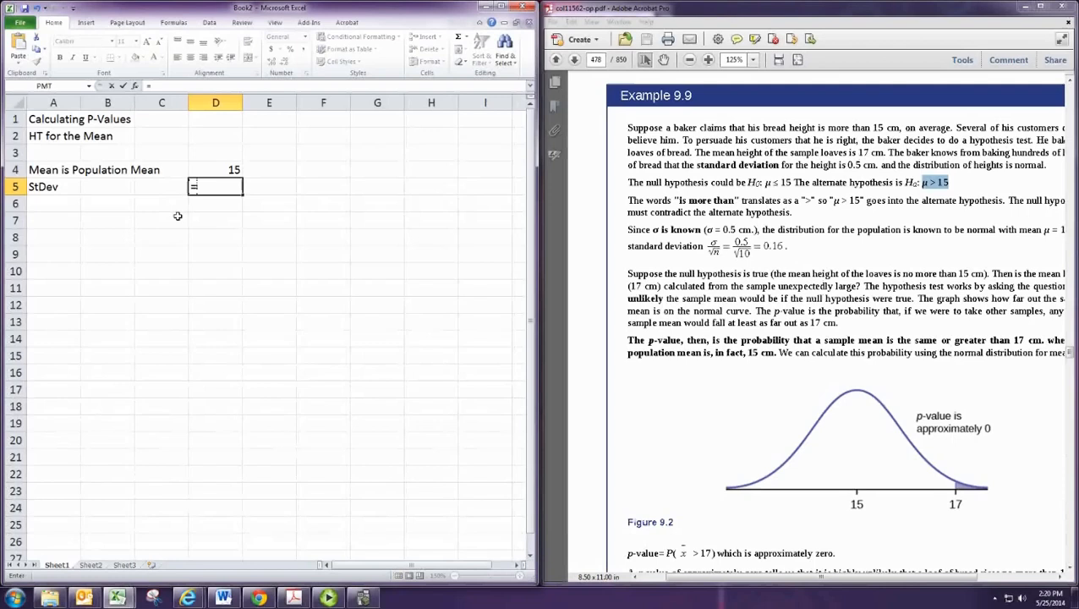
text(0.5/)
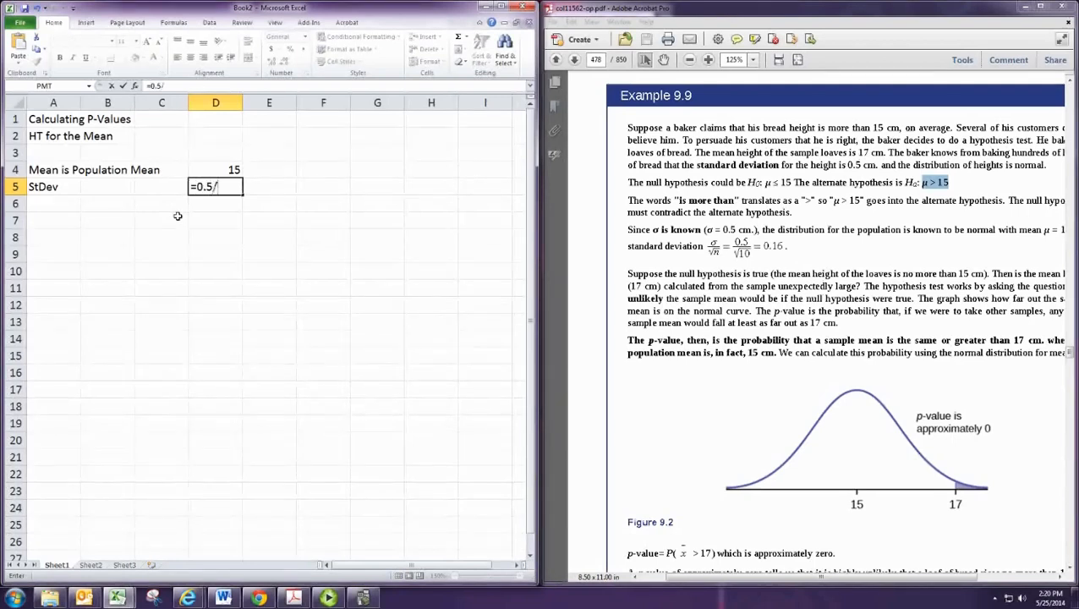
text(SQRT(1)
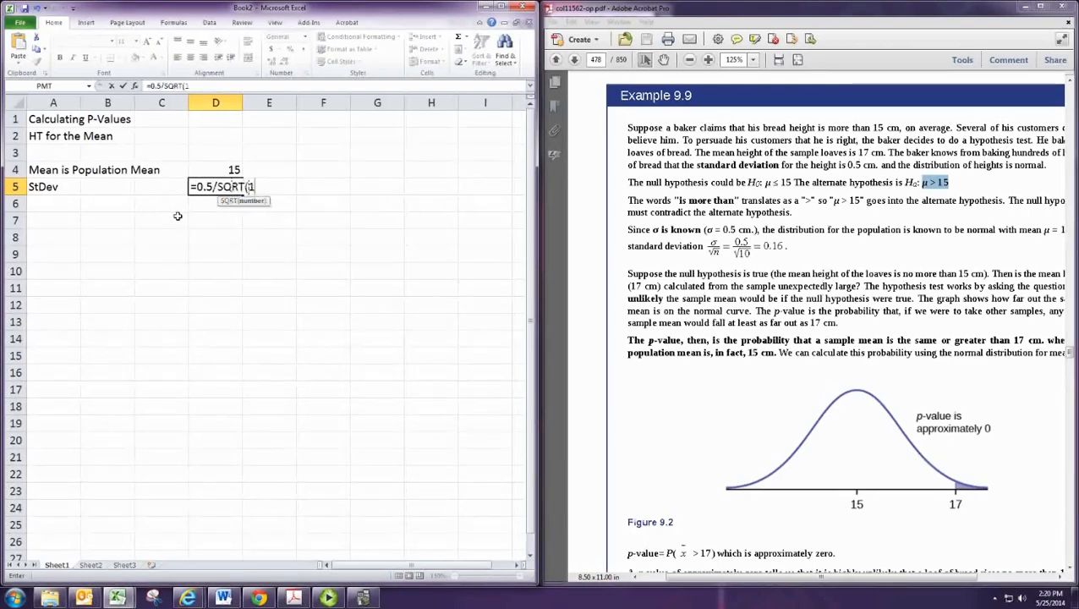
text(0))
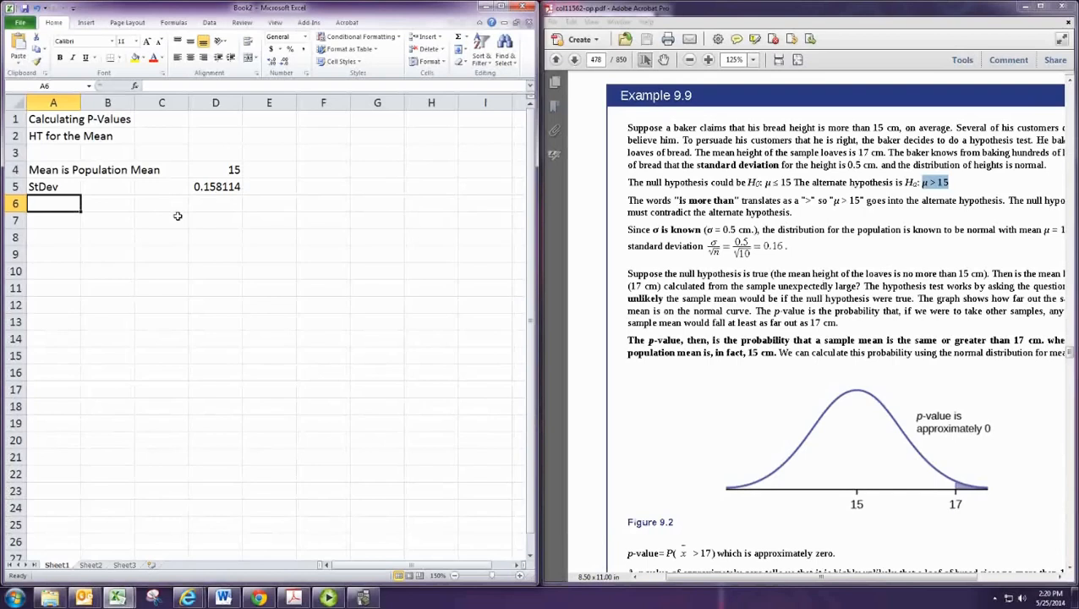
Label row 6 Sample Mean with value 17
text(Sample Mean)
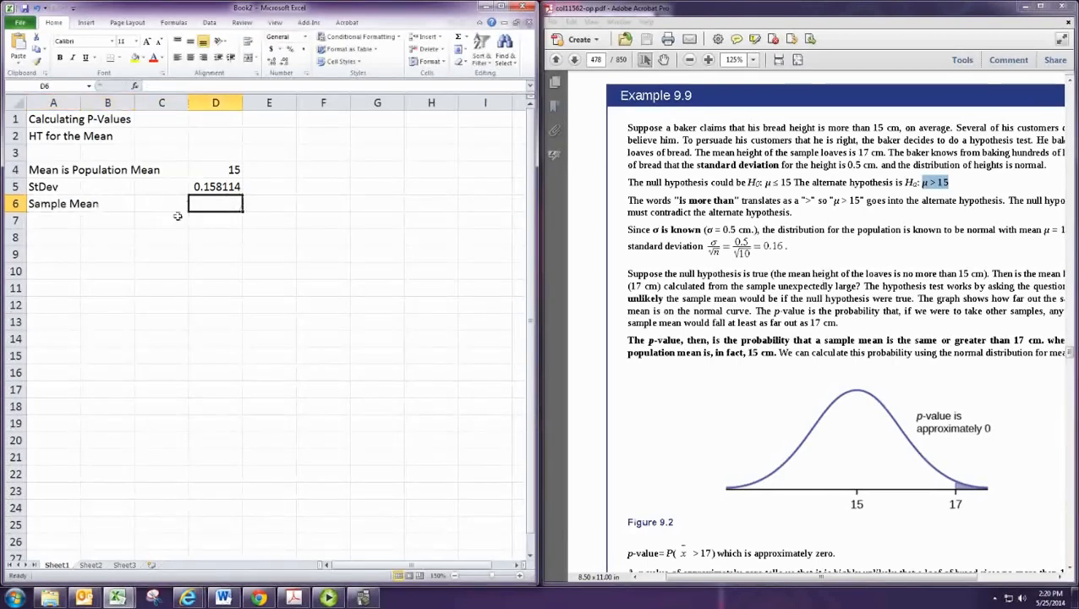
text(17)
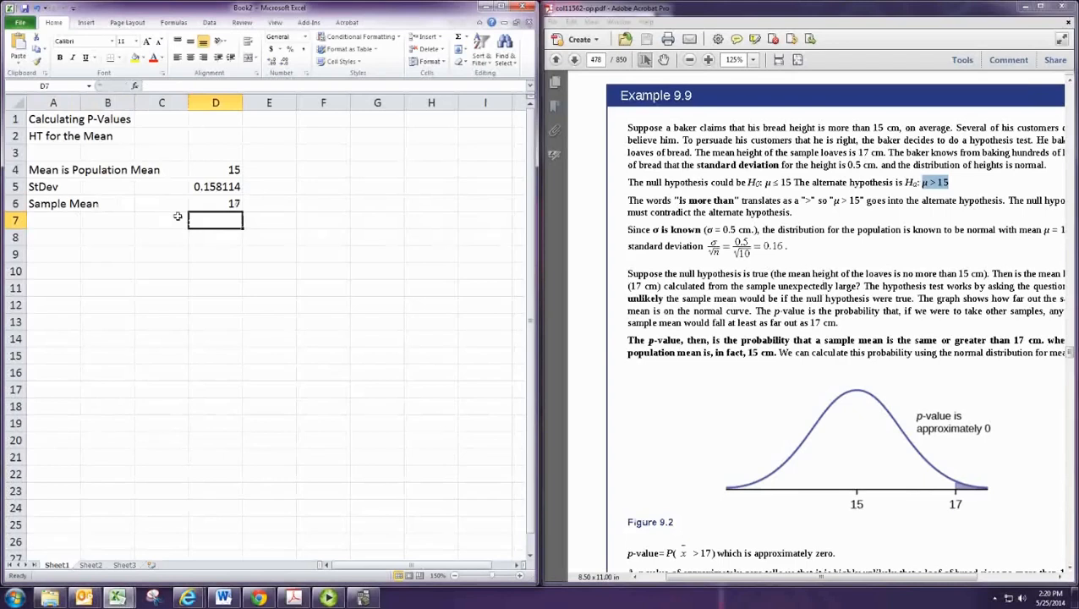
Add a P-Value row with the right-tailed formula =1-NORMDIST(D6,D4,D5,1)
click(54, 237)
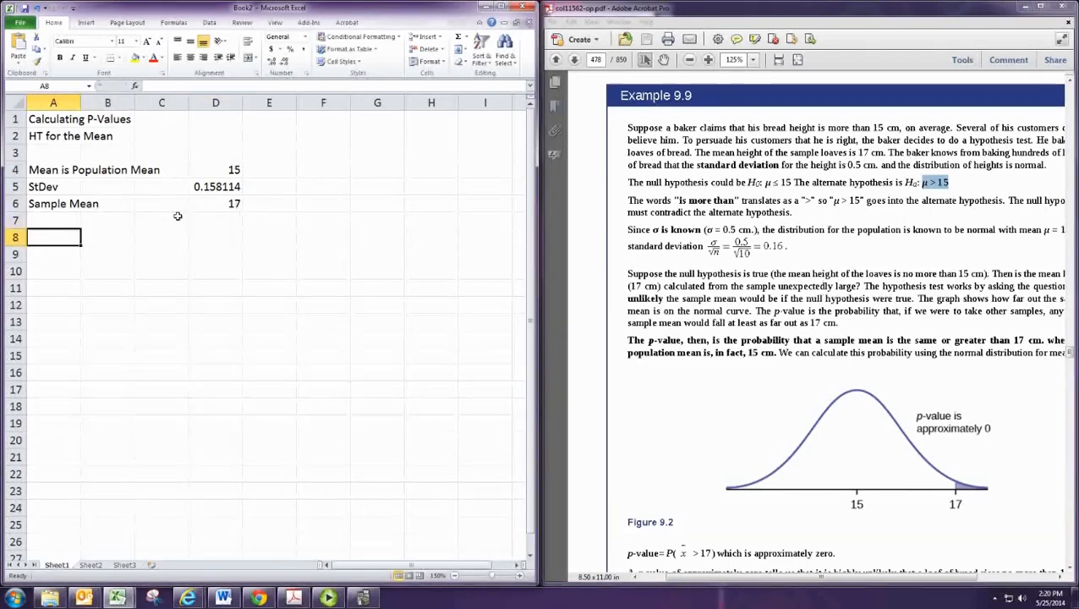
text(P-Value)
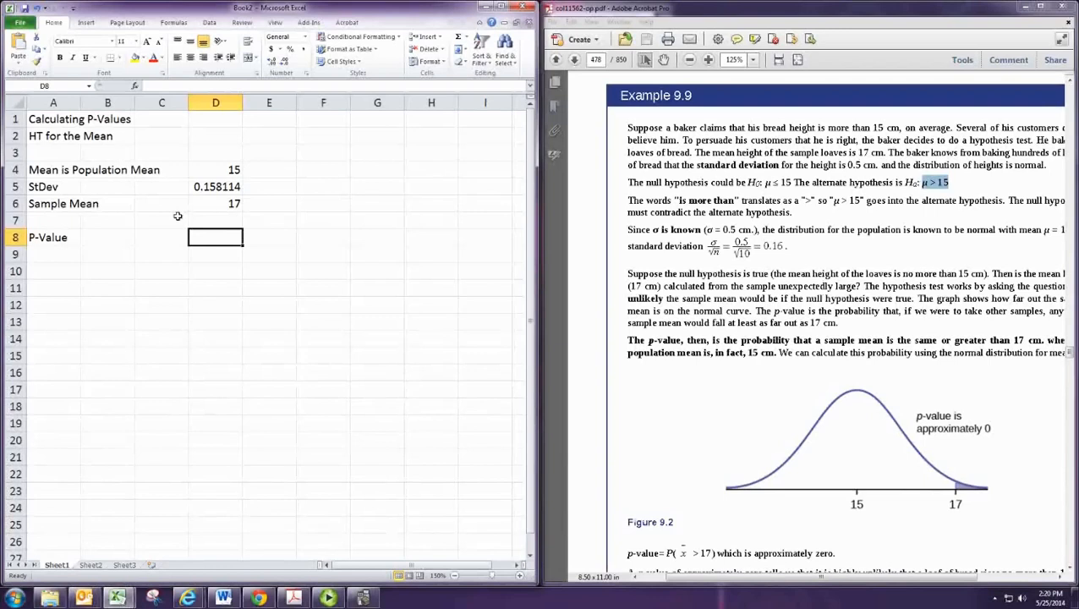
text(=)
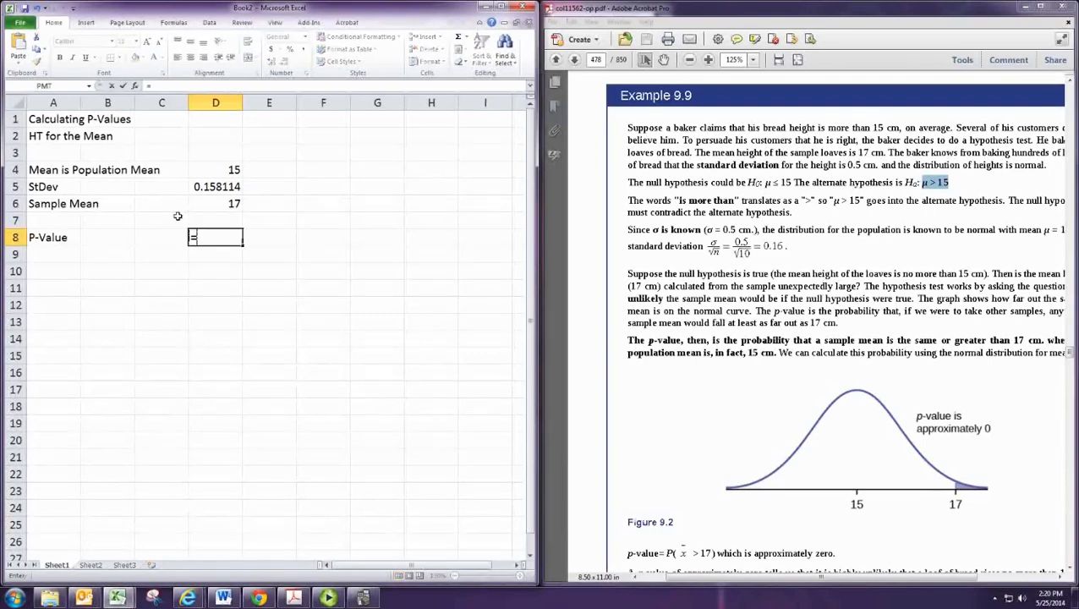
text(=1-NORMDIST(D6)
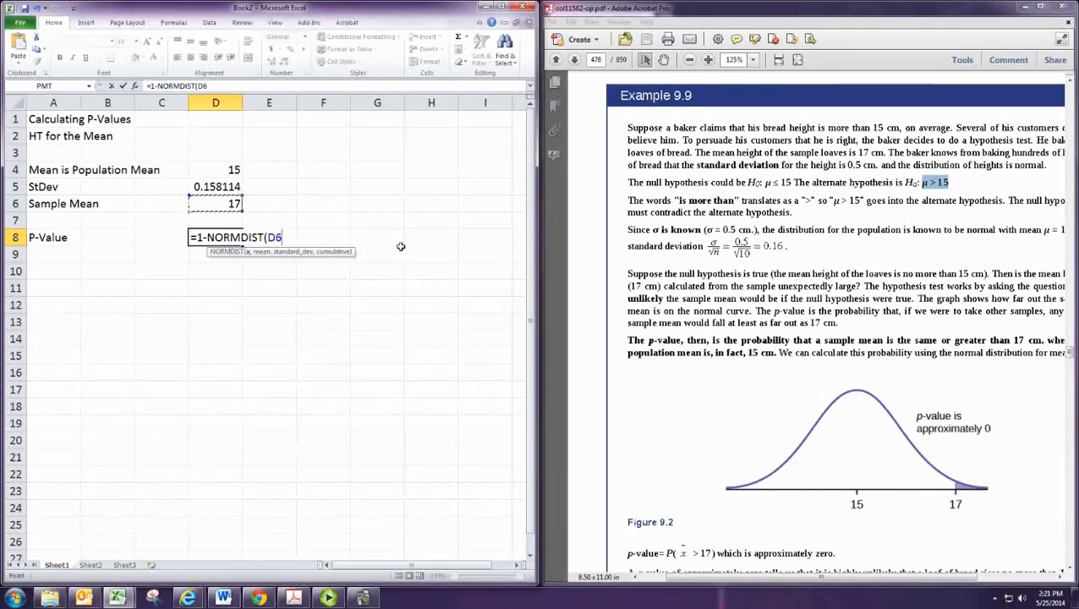
text(,)
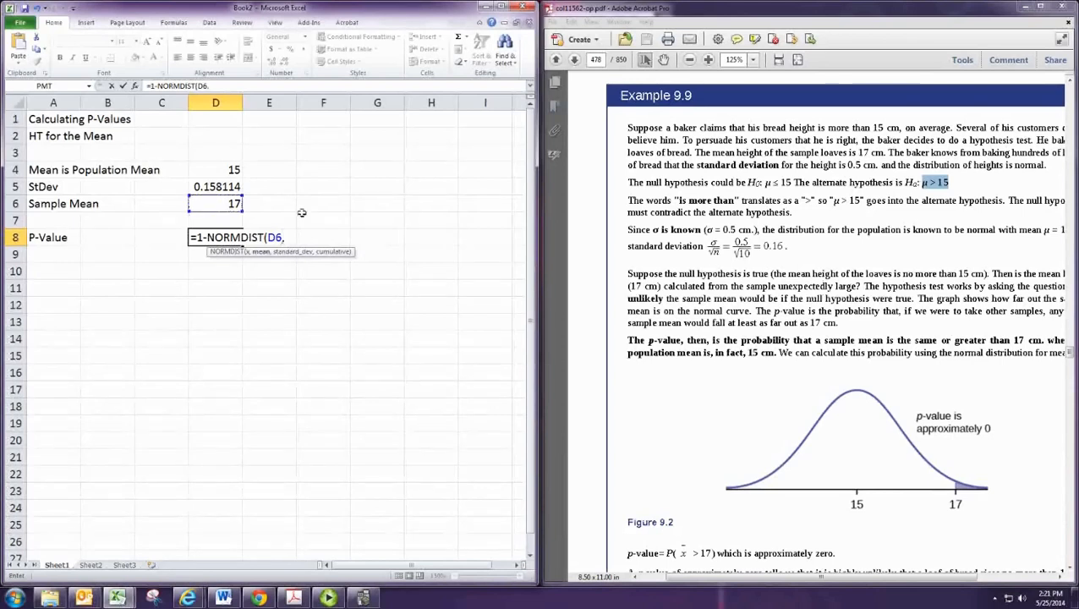
click(214, 169)
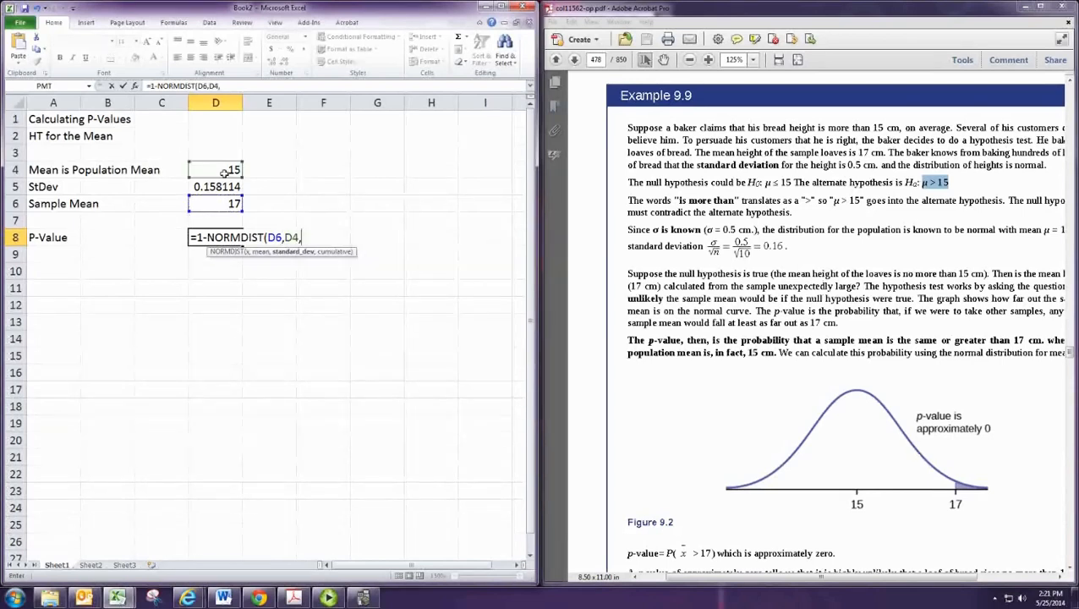
click(214, 186)
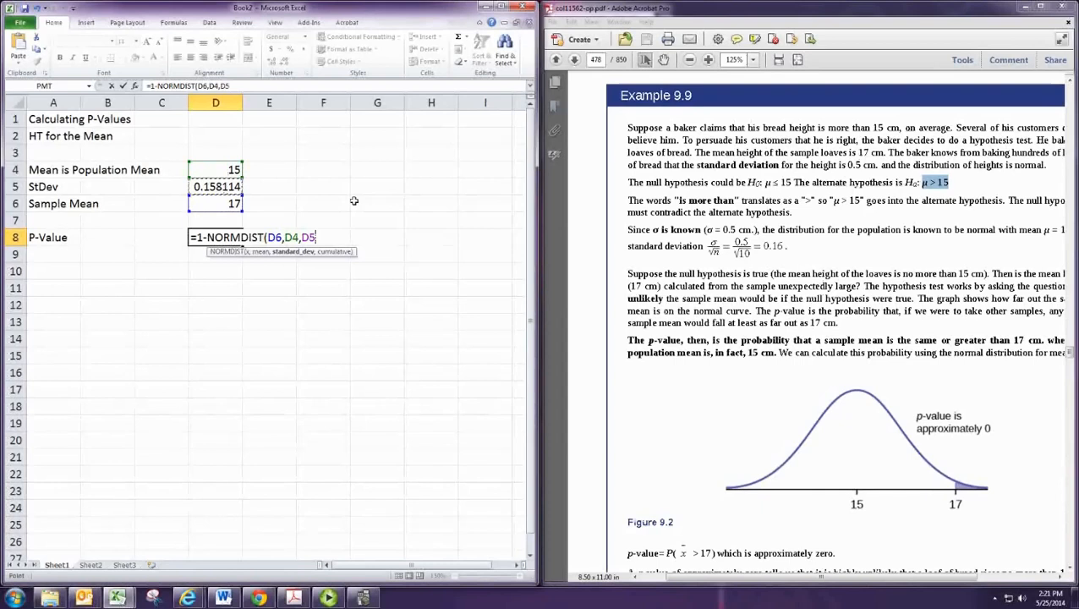
text(,1)
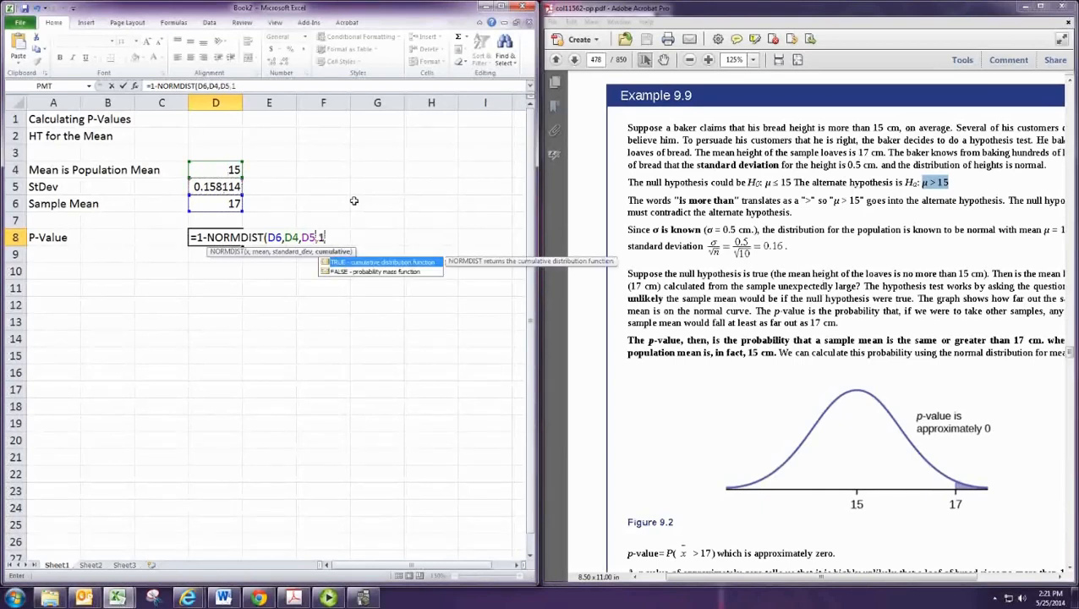
key(Enter)
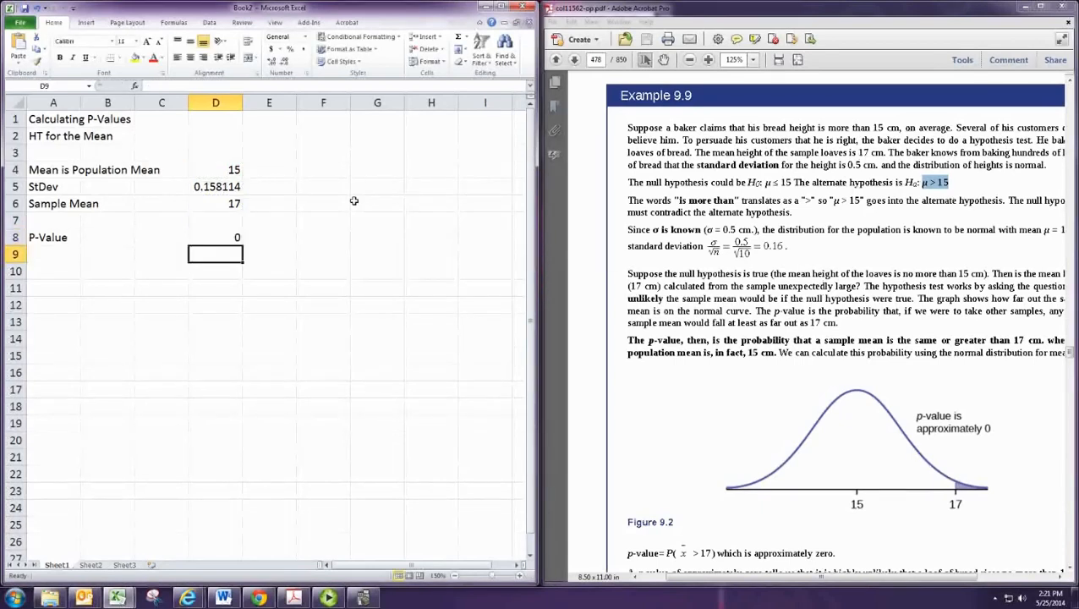
Show the near-zero p-value in D8 with many more decimal places
click(215, 237)
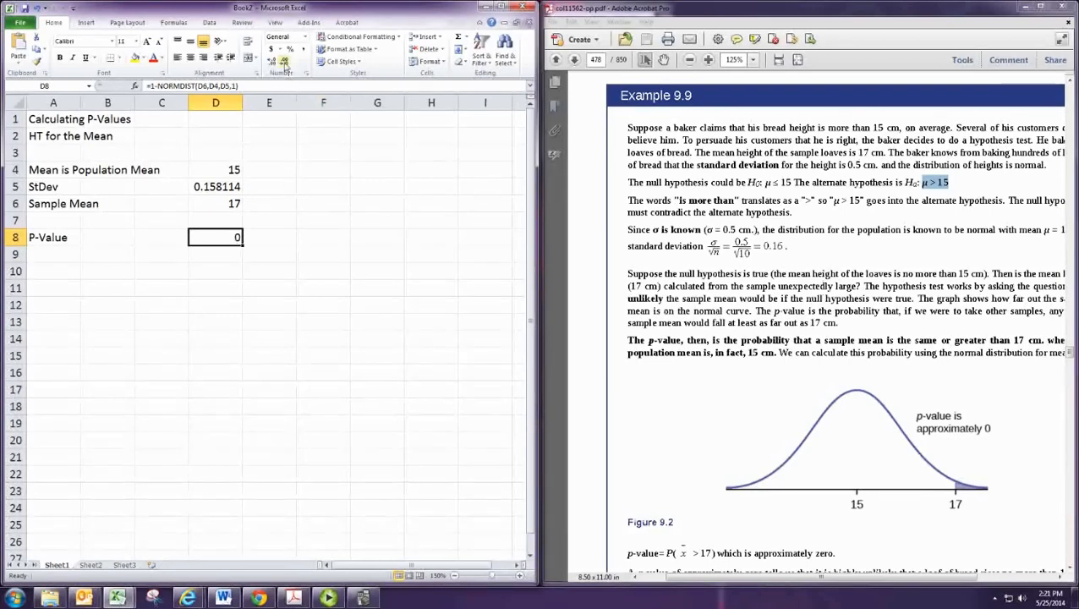
click(284, 61)
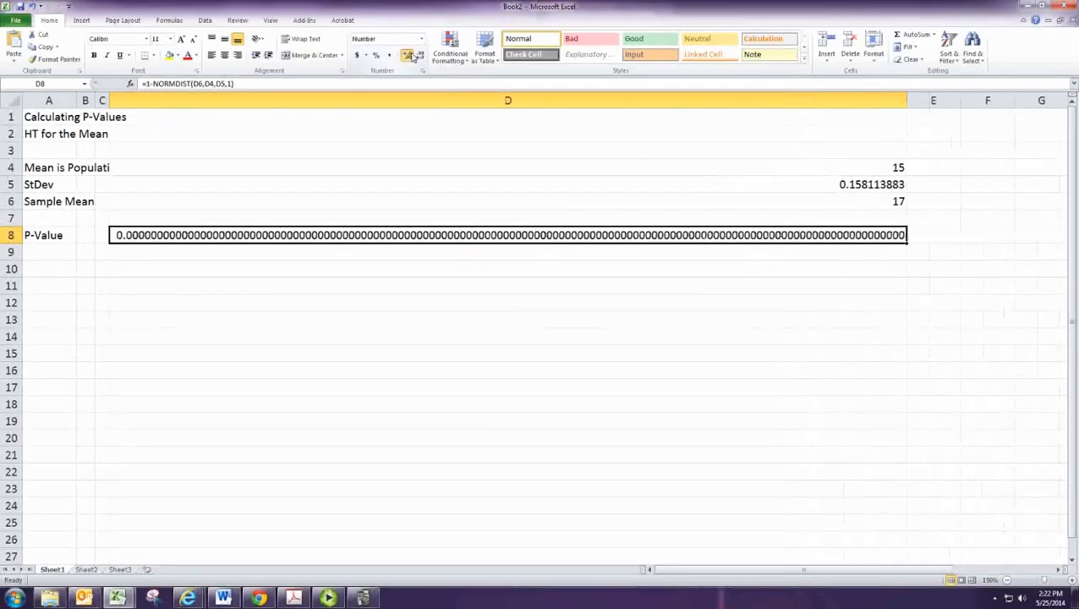
click(406, 54)
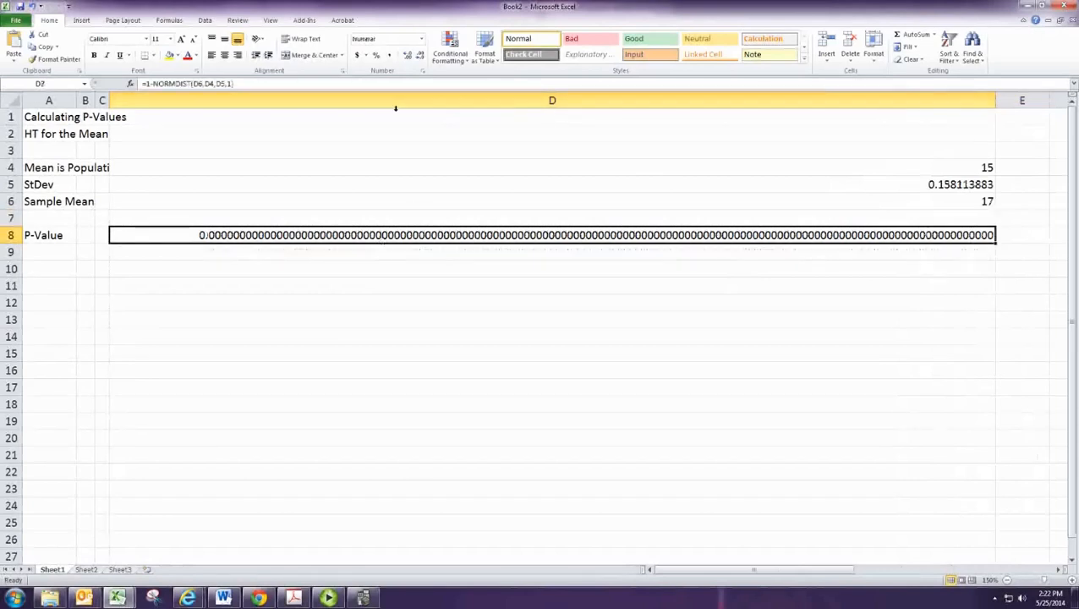
click(406, 54)
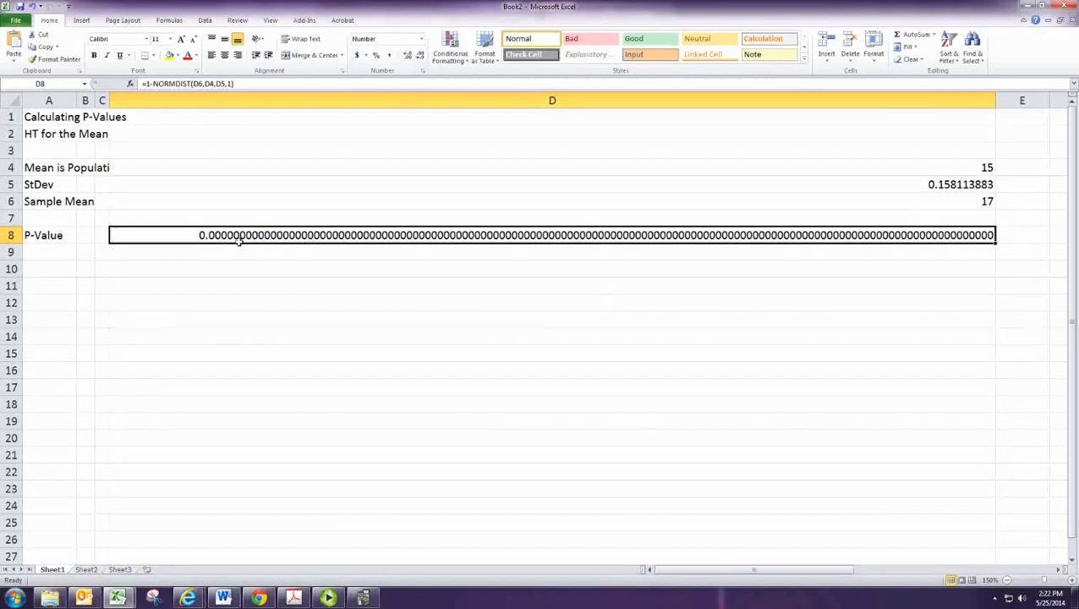
mouse_move(900, 235)
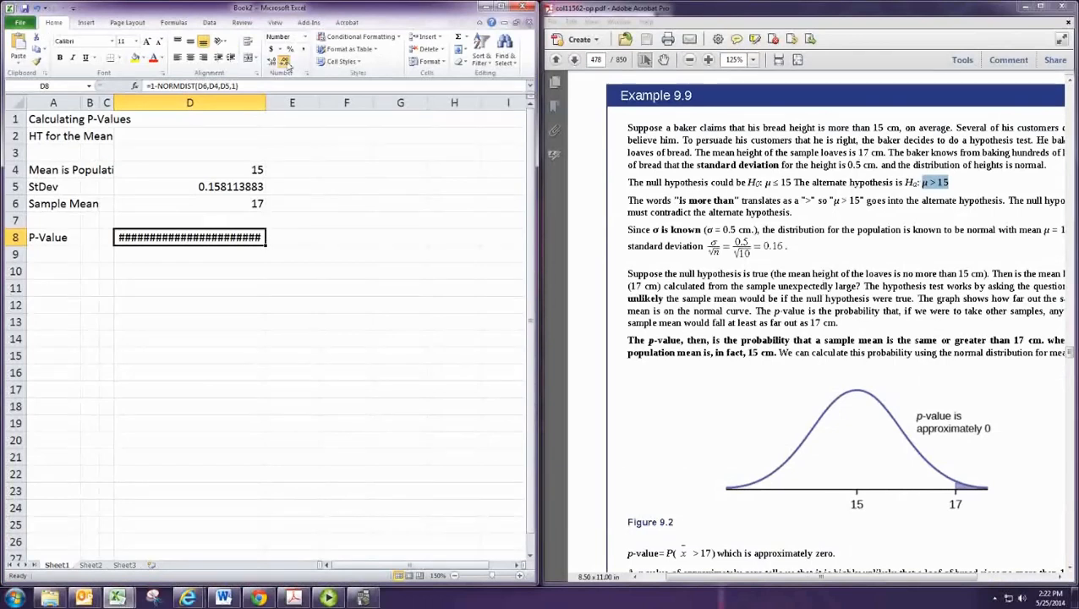
Reduce the p-value's decimals and change the sample mean to 14
click(303, 38)
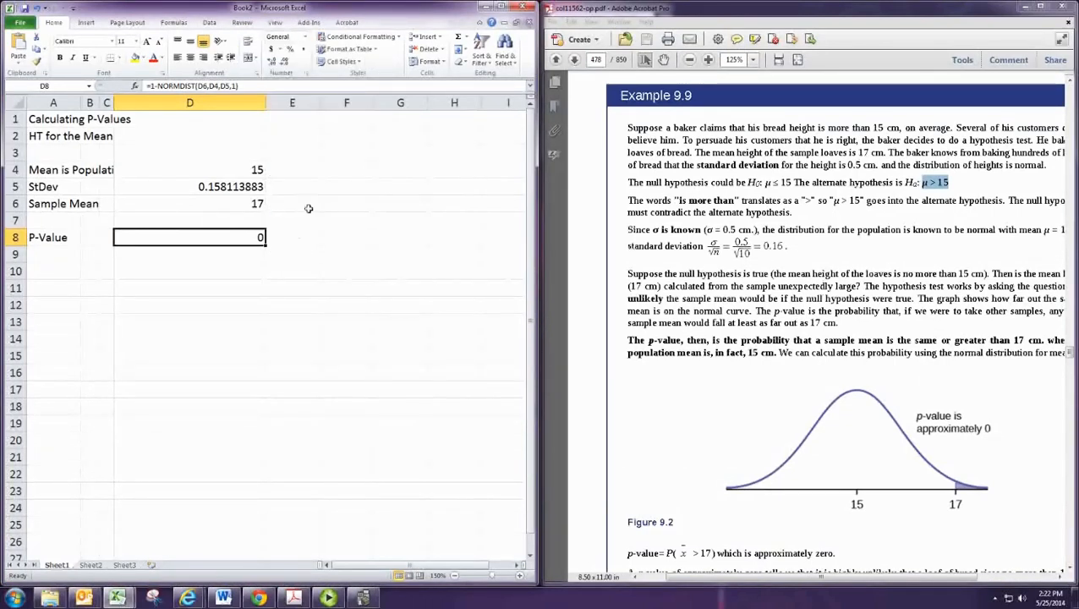
mouse_move(215, 210)
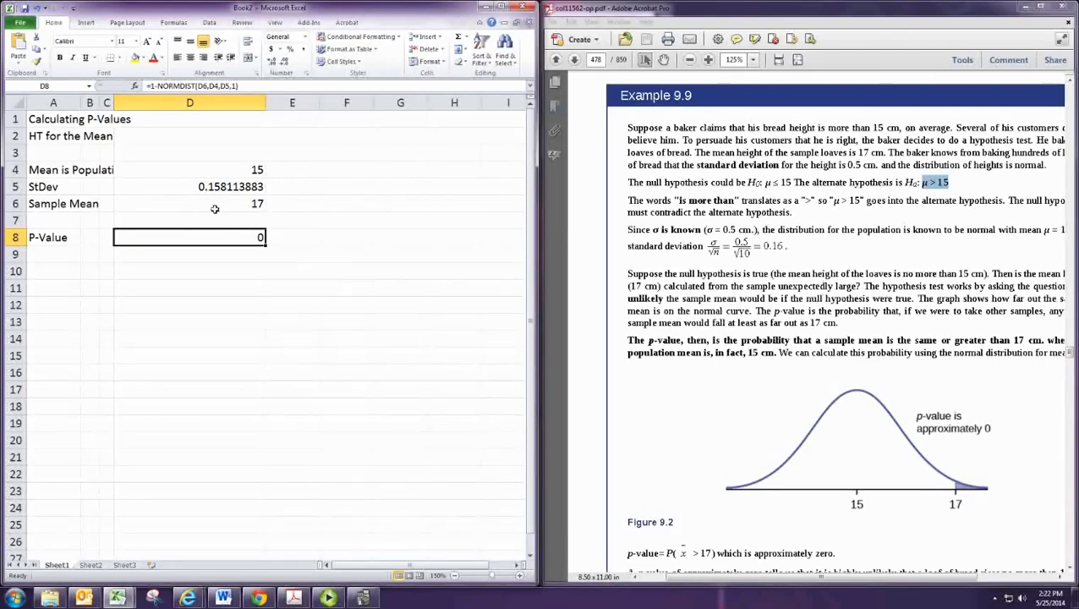
click(189, 203)
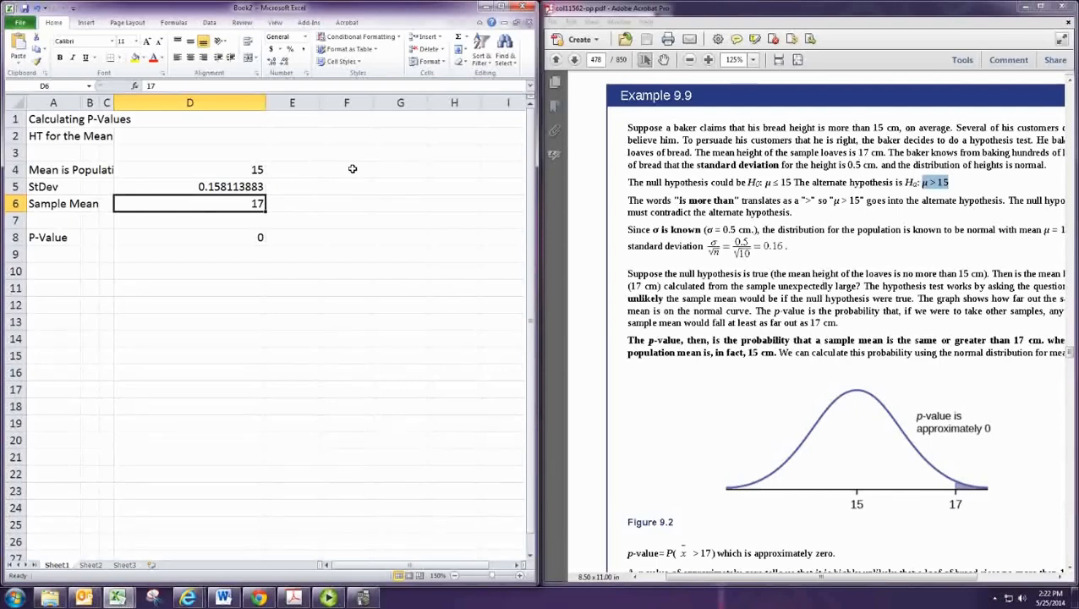
text(14)
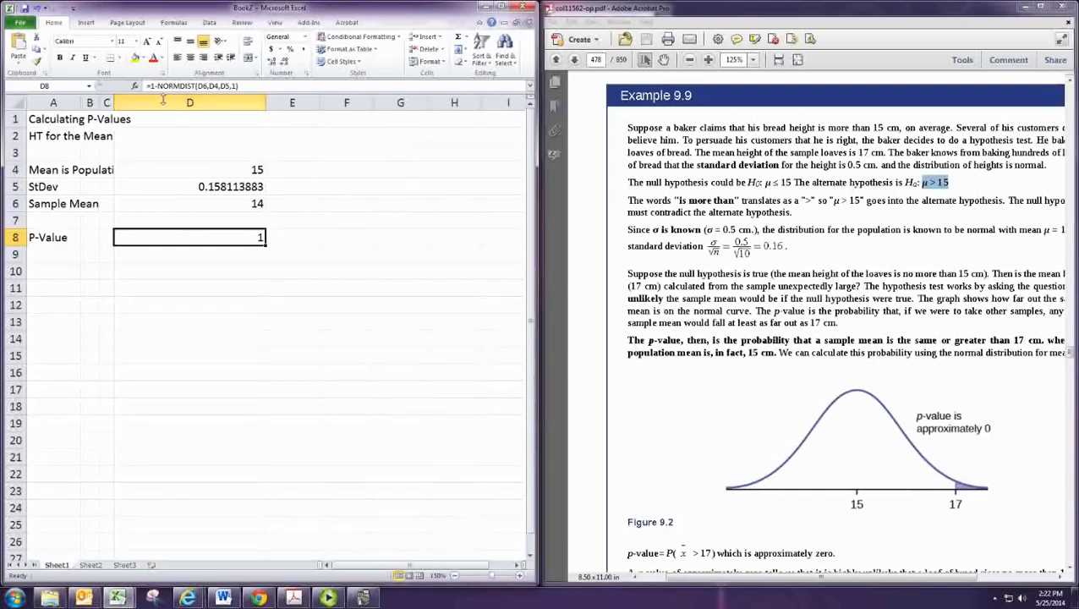
Make D8 two-tailed as =2*NORMDIST(D6,D4,D5,1), giving 2.53963E-10
double_click(188, 237)
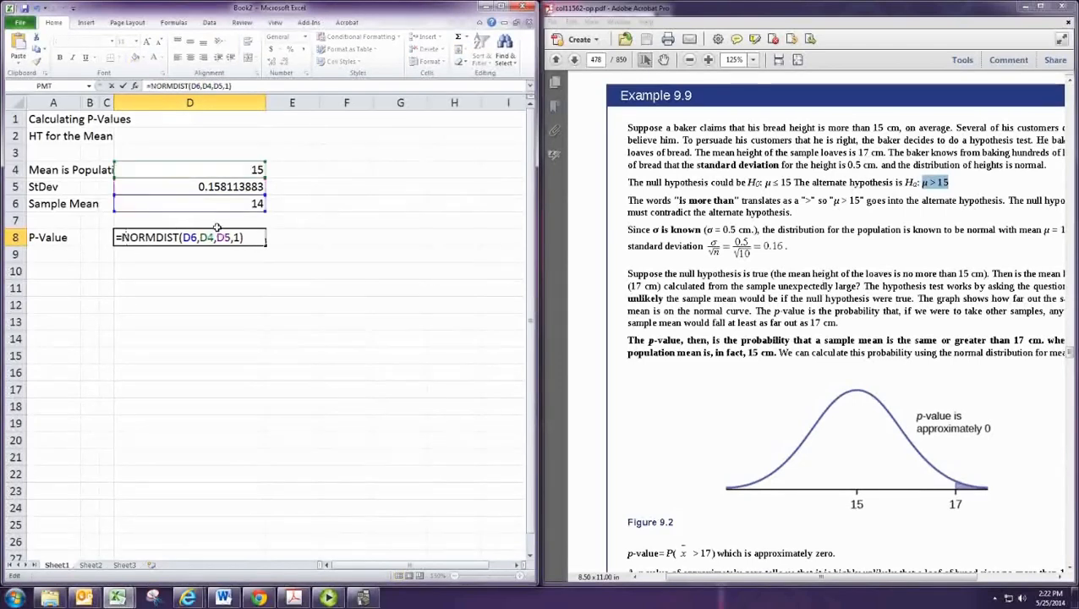
mouse_move(296, 251)
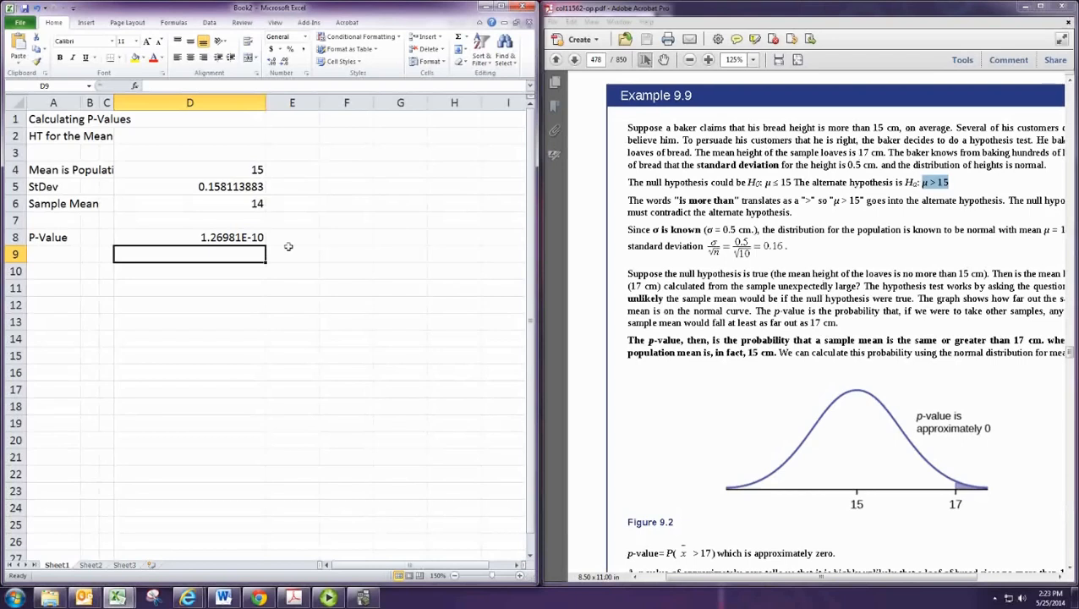
click(187, 236)
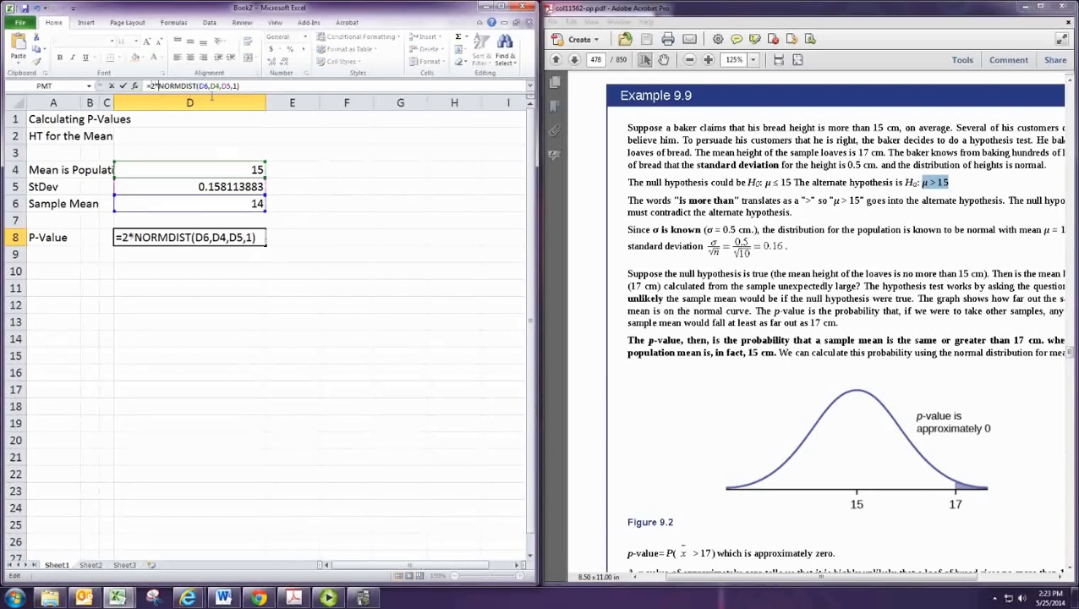
key(Enter)
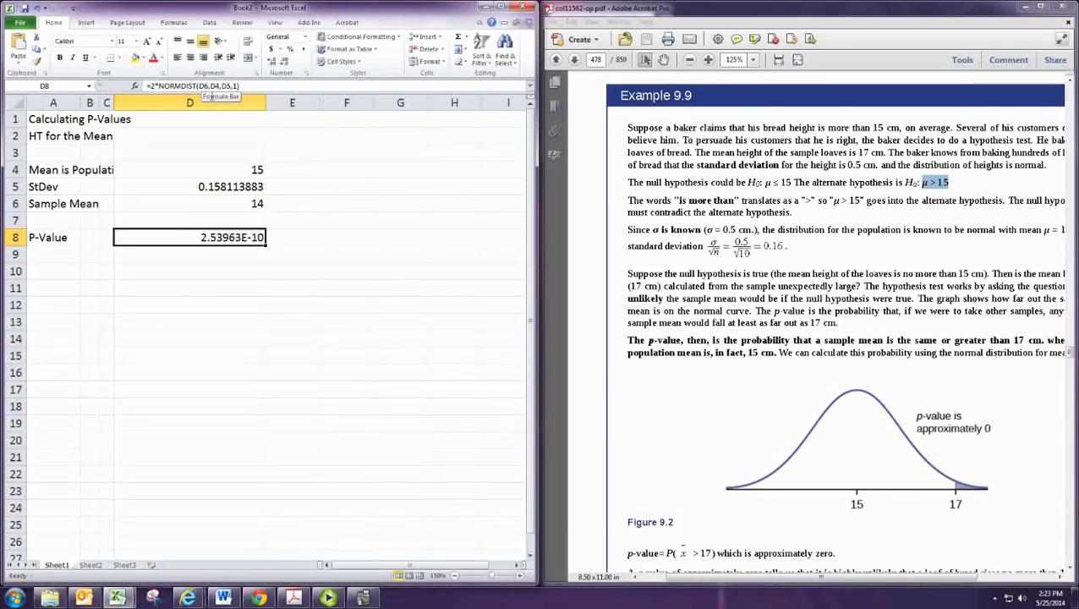
mouse_move(286, 237)
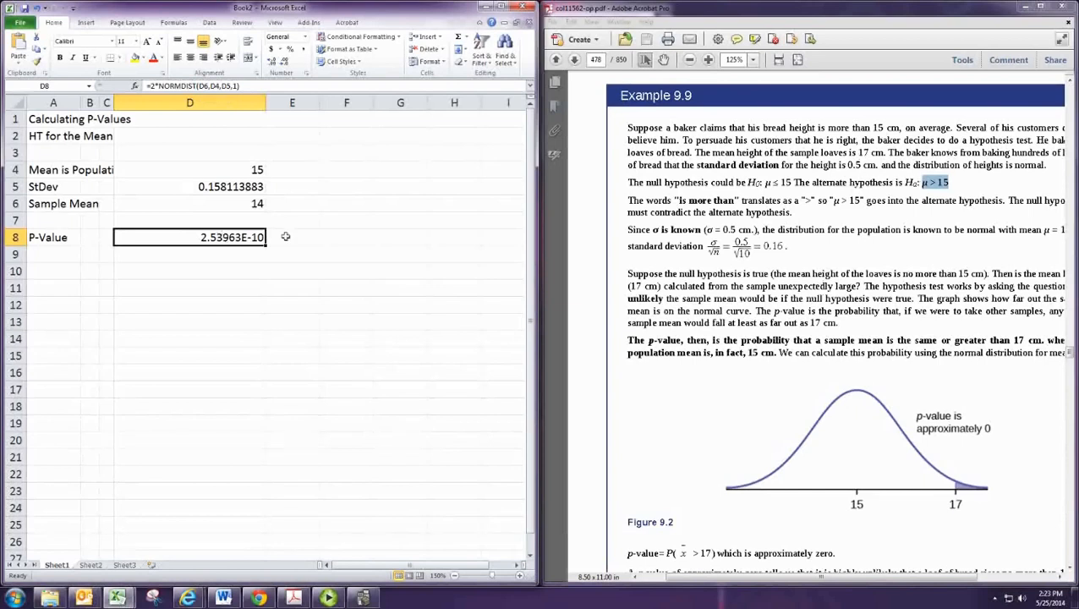
mouse_move(71, 287)
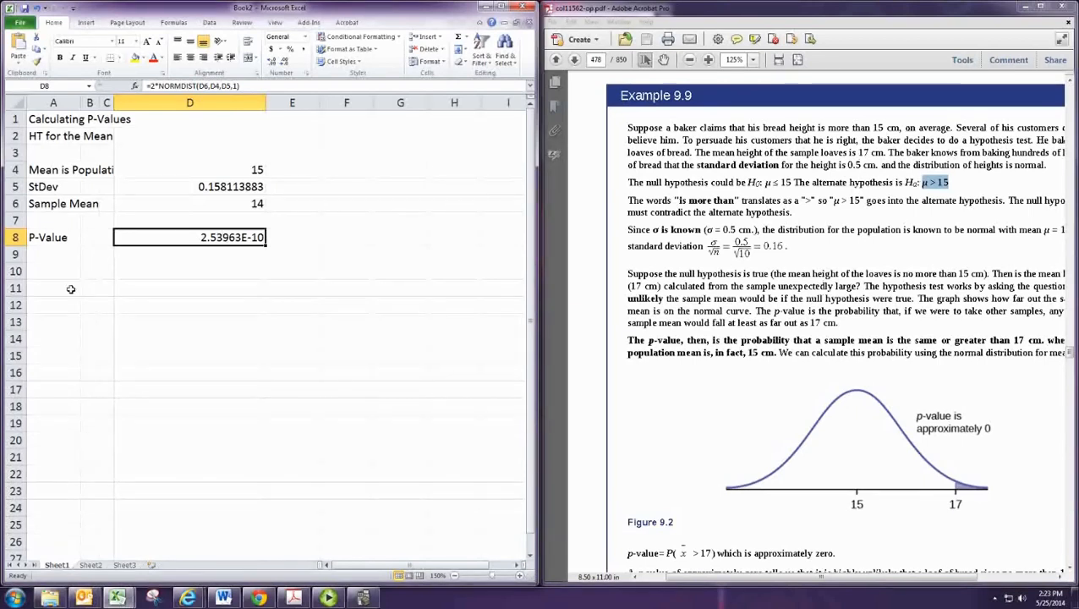
Copy the mean block below as HT for the Proportion with population proportion 0.5
drag(52, 135, 190, 254)
text(HT for the Proportion)
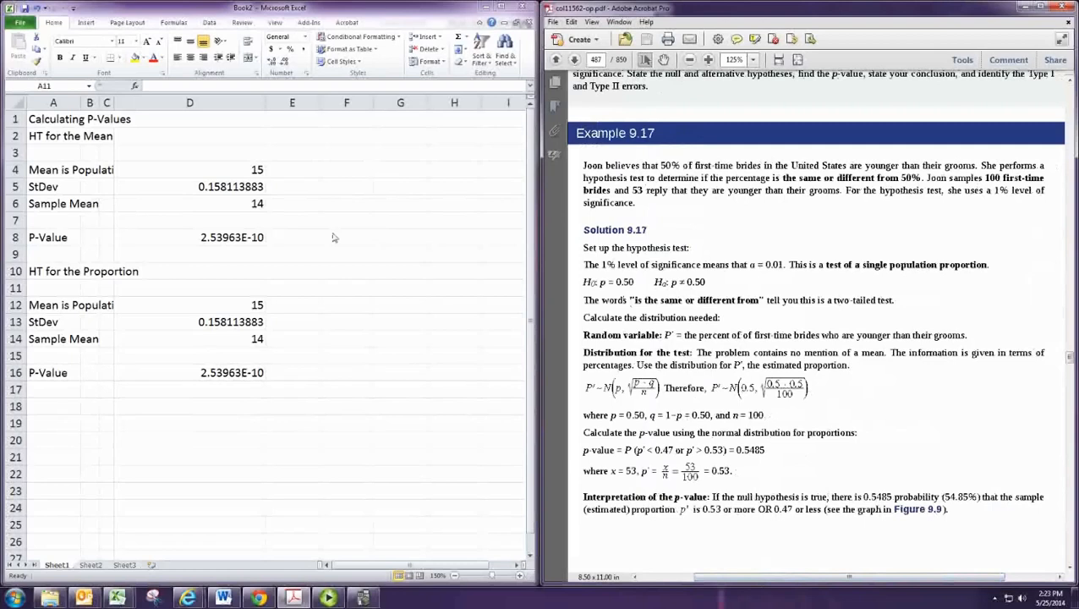
click(189, 304)
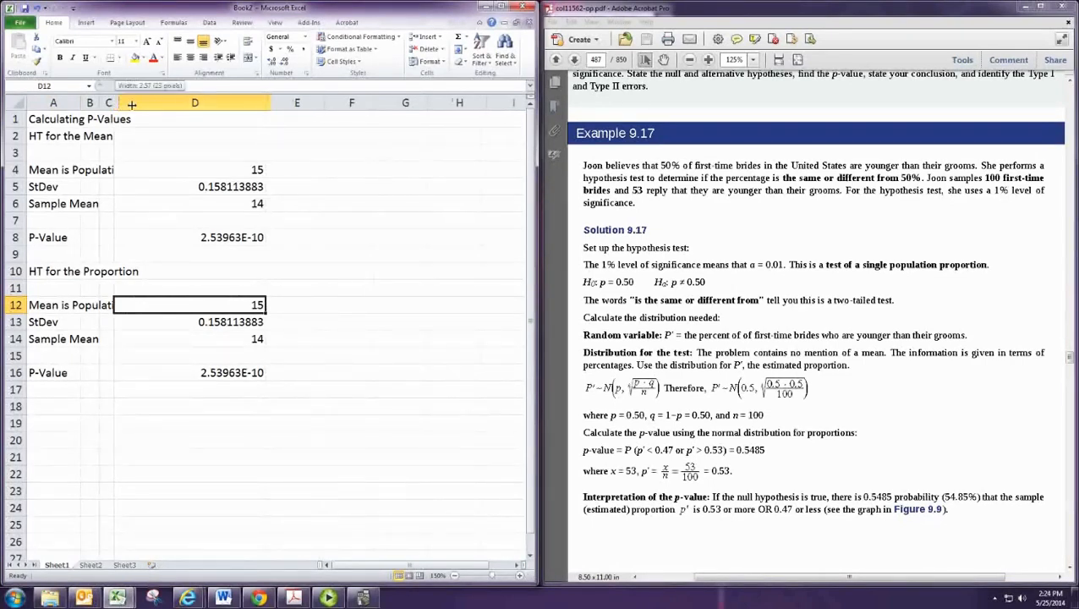
click(52, 305)
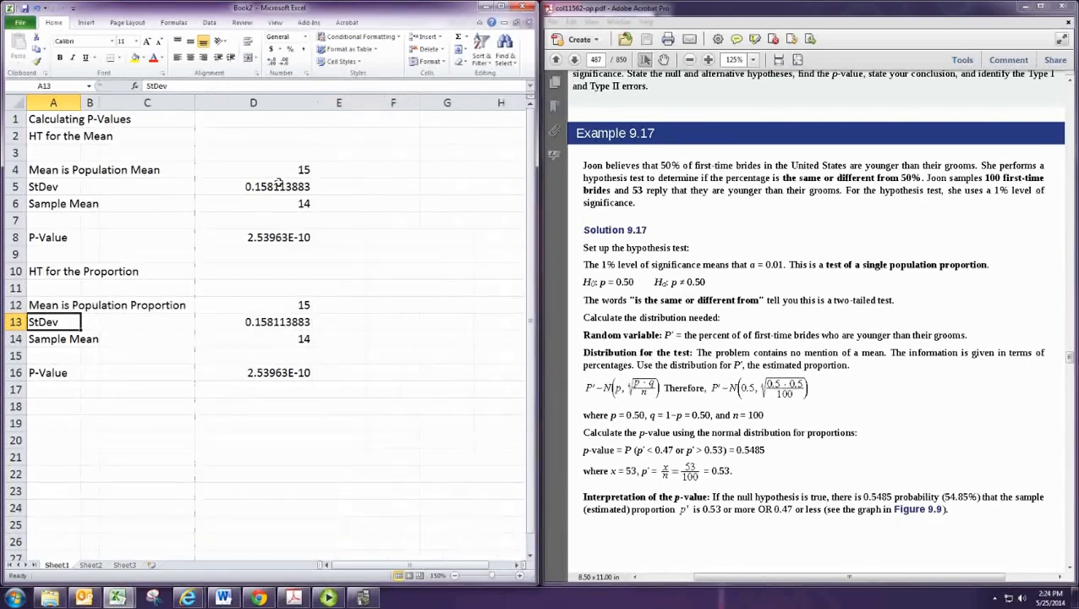
text(0.5)
click(252, 321)
text(=)
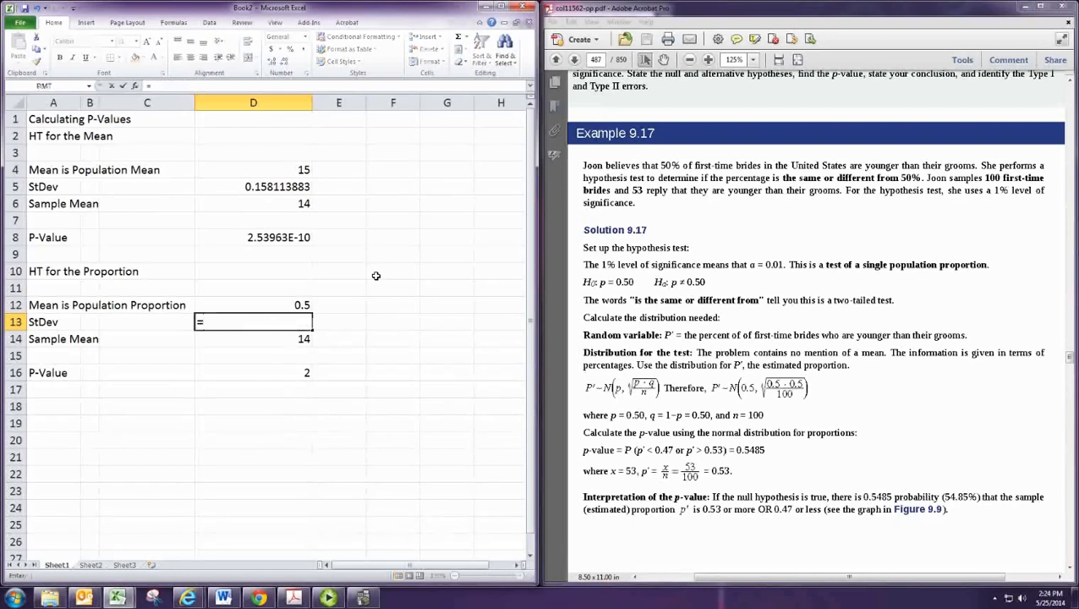
Compute the proportion's standard deviation as =SQRT(D12*(1-D12)/100), giving 0.05
text(SQRT()
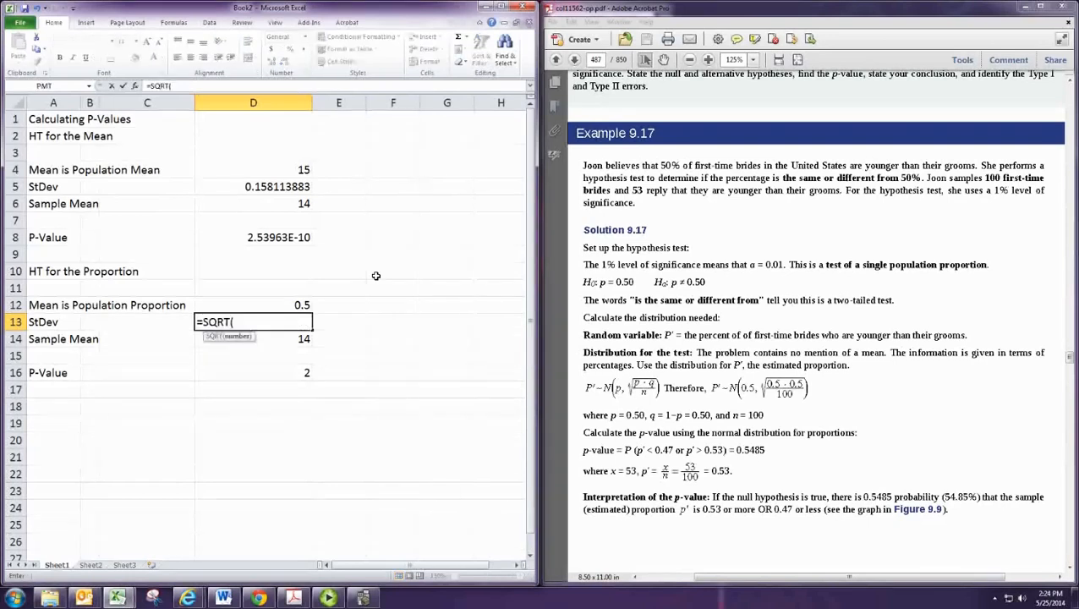
text(D12*91)
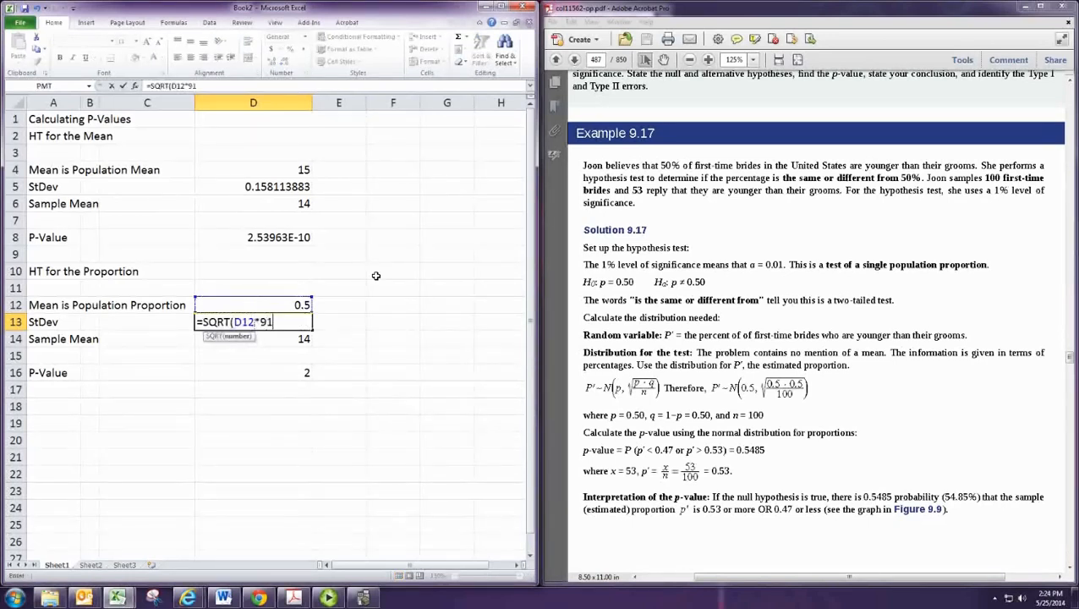
text((1-)
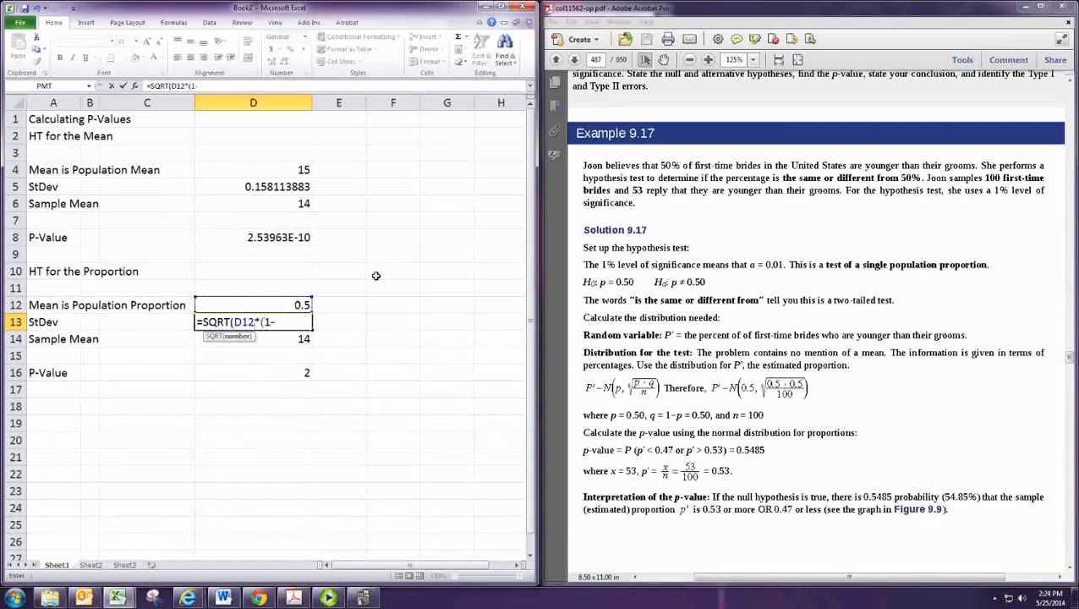
text(D12)/)
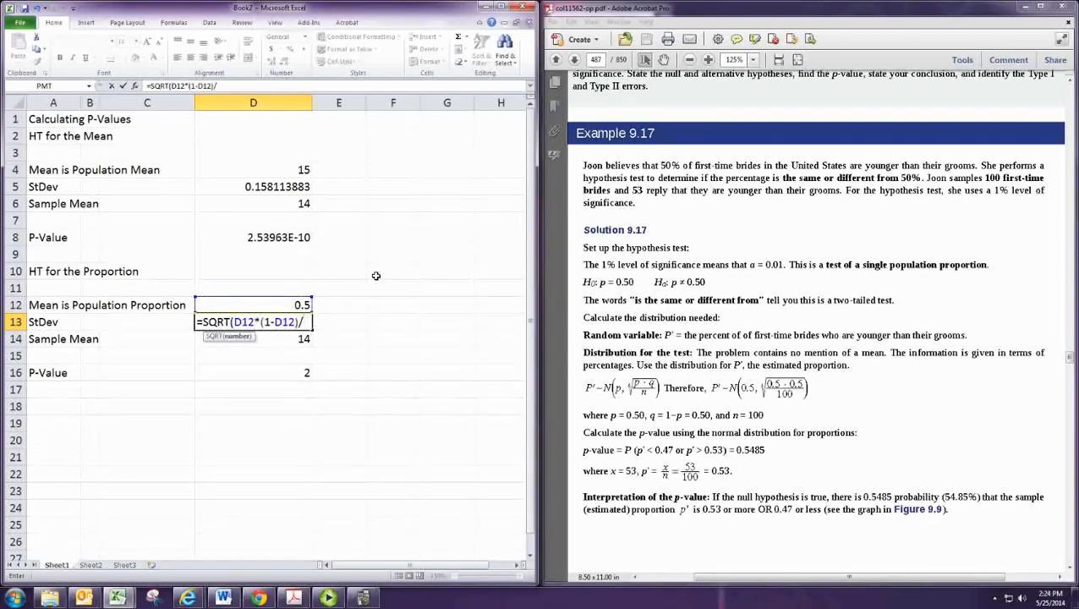
text(100)
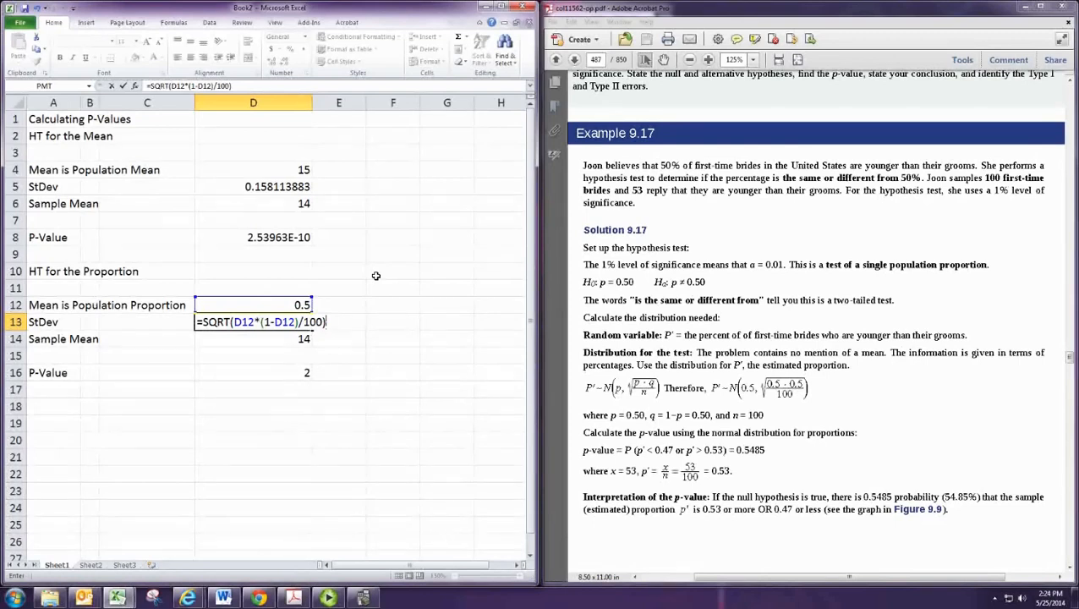
key(Enter)
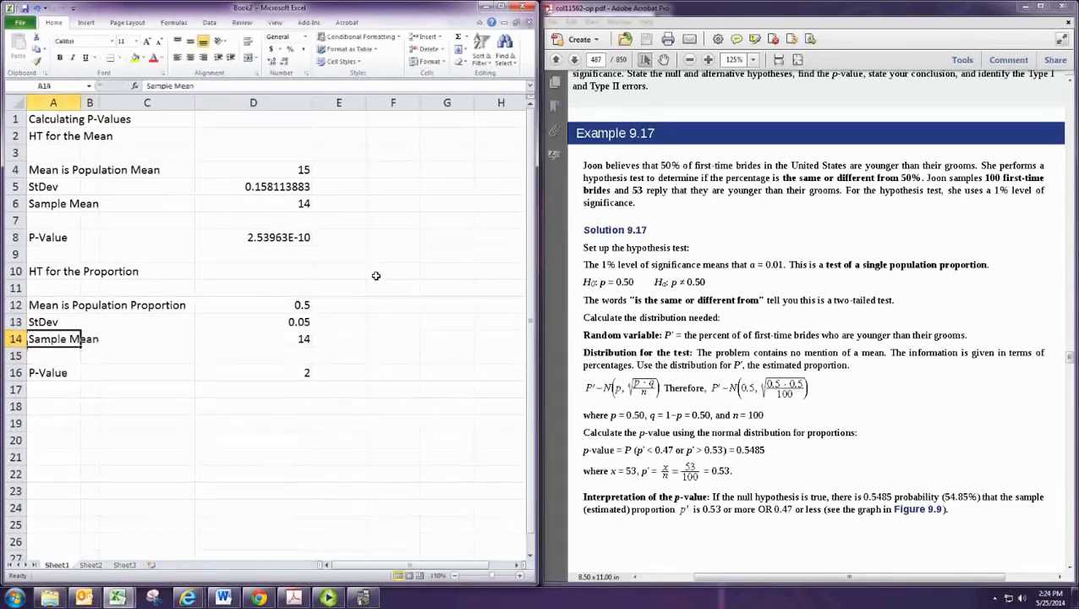
Relabel row 14 Sample proportion and set its value to 0.53
double_click(53, 338)
text(proportio)
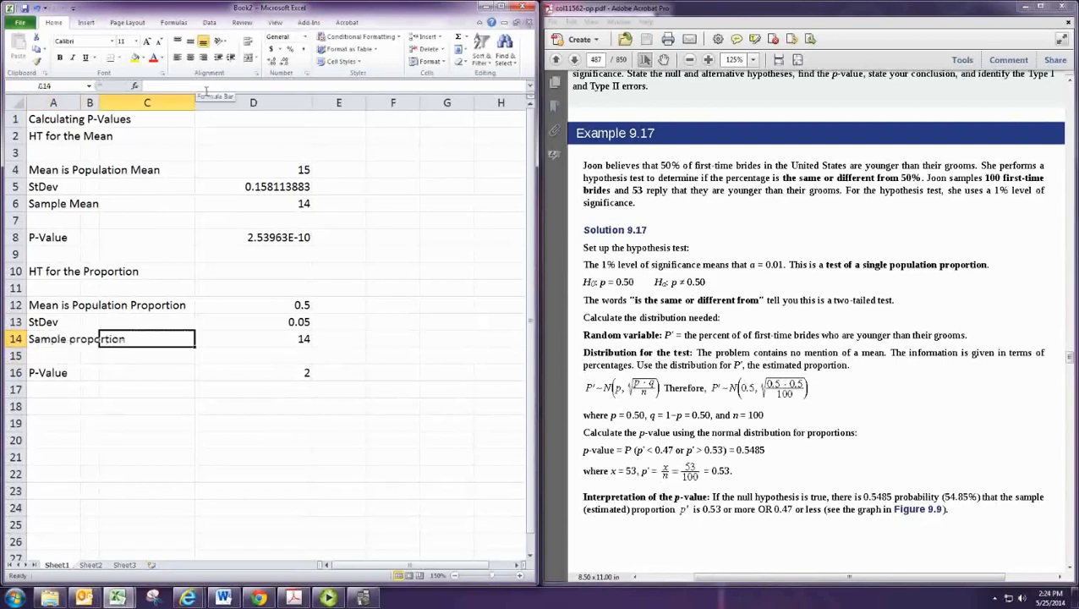
click(254, 338)
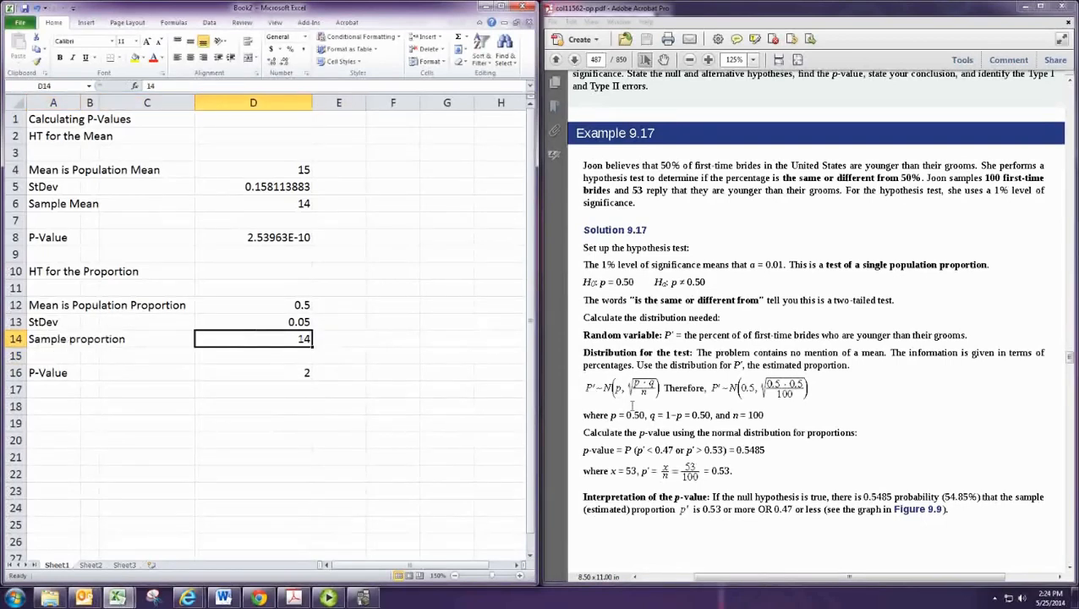
text(0.53)
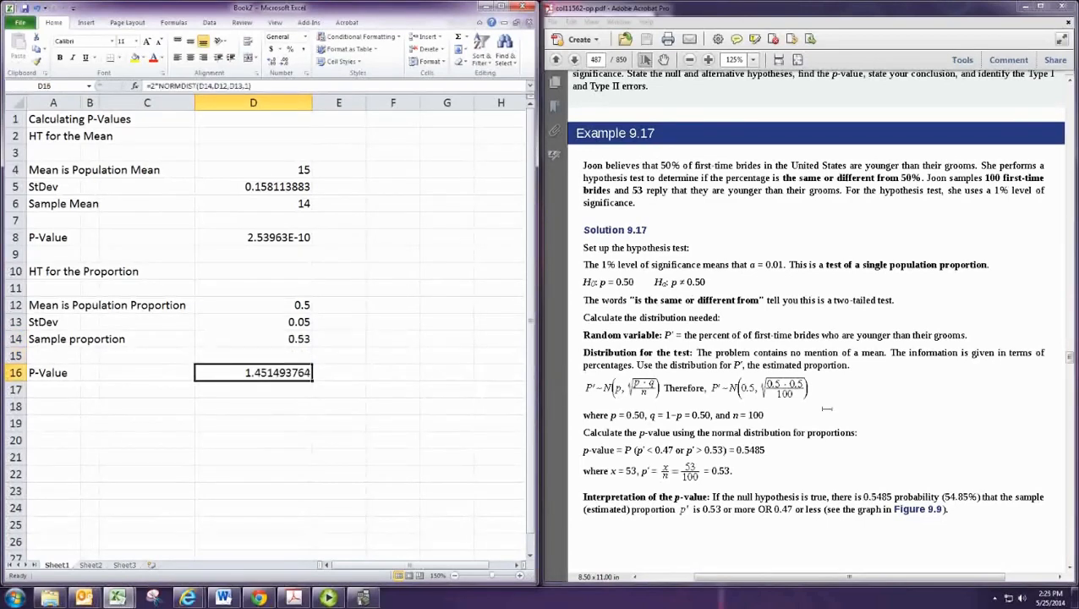
mouse_move(418, 208)
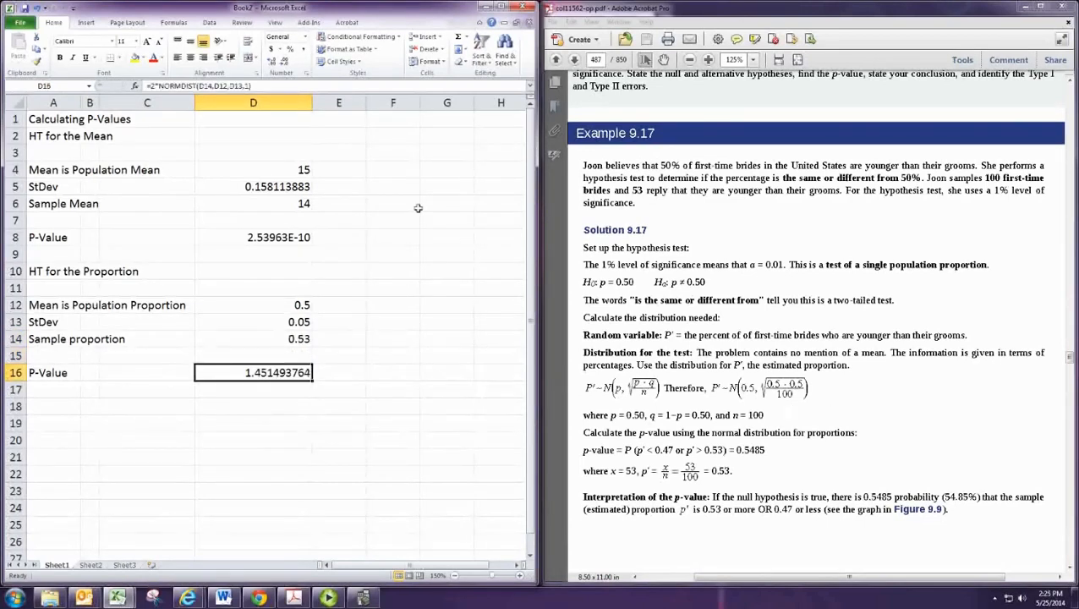
Set the proportion p-value to =1-NORMDIST(D14,D12,D13,1), giving 0.274253118
double_click(254, 372)
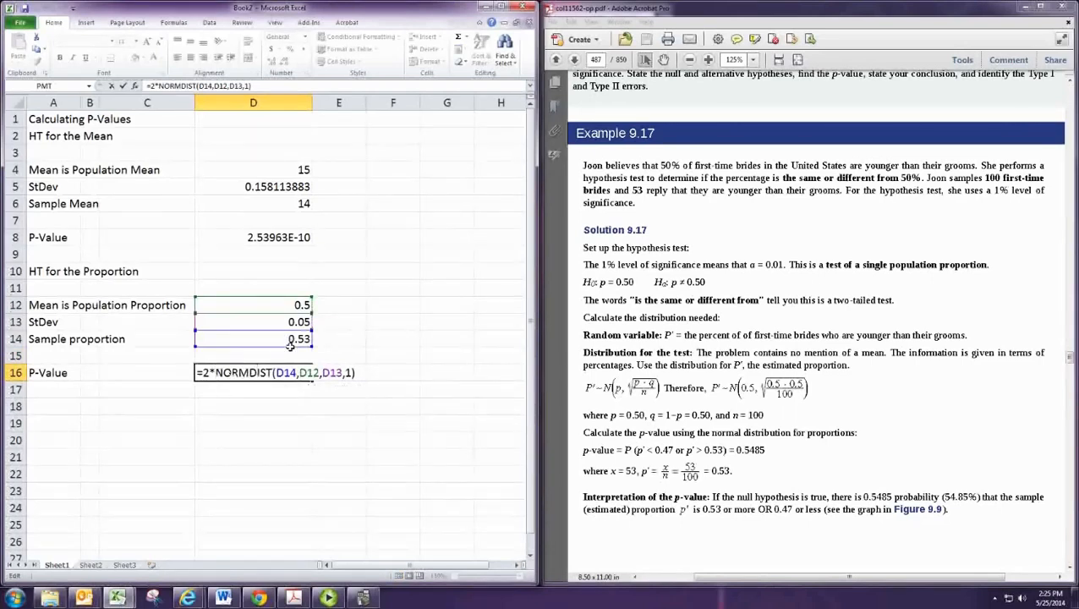
mouse_move(277, 341)
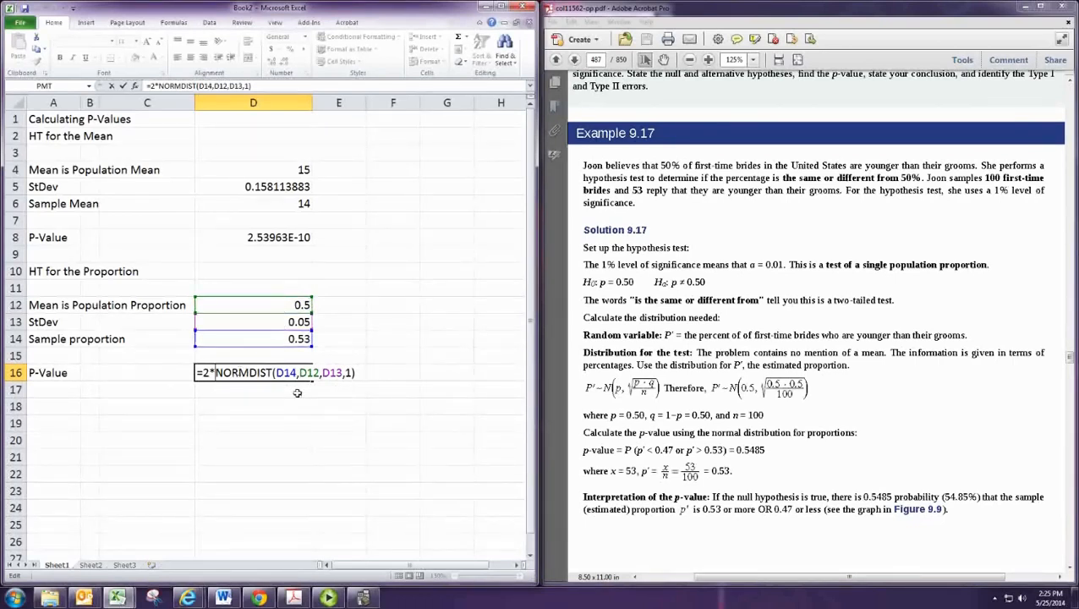
text(=1-NORMDIST(D14,D12,D13,1))
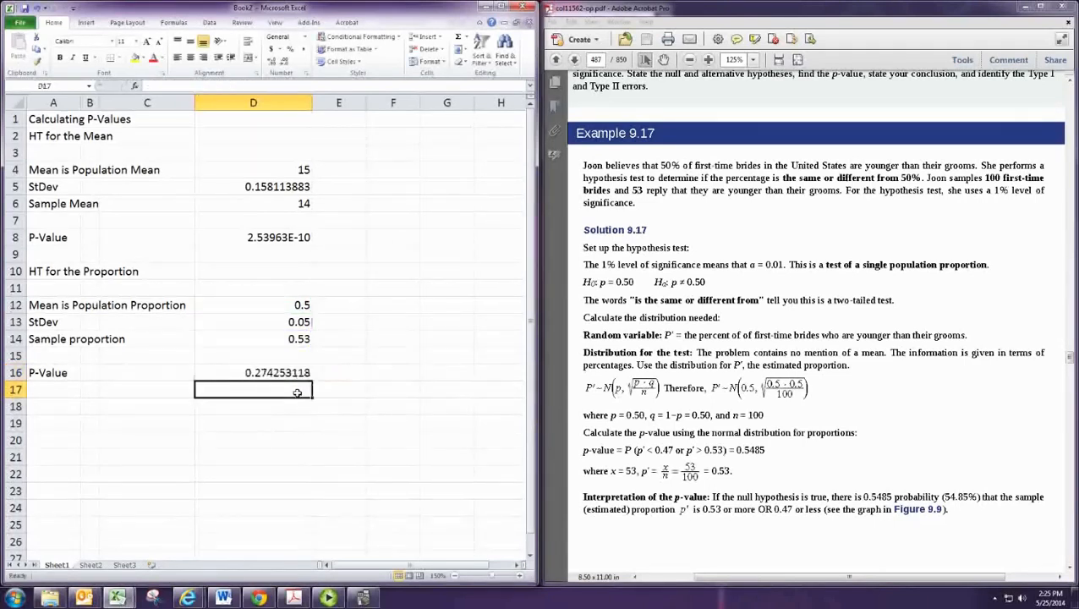
click(254, 373)
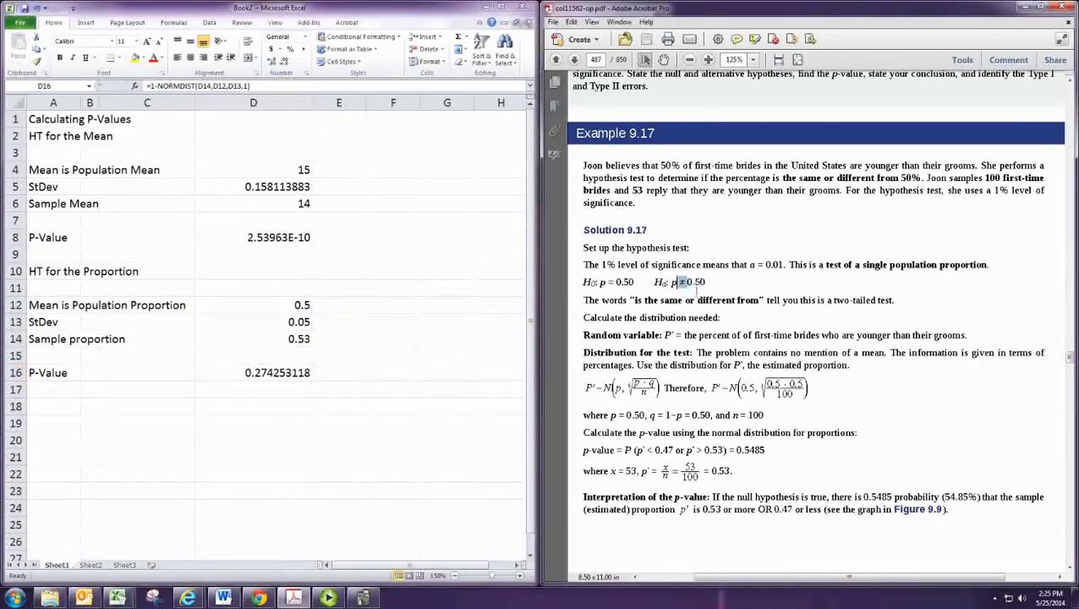
mouse_move(297, 395)
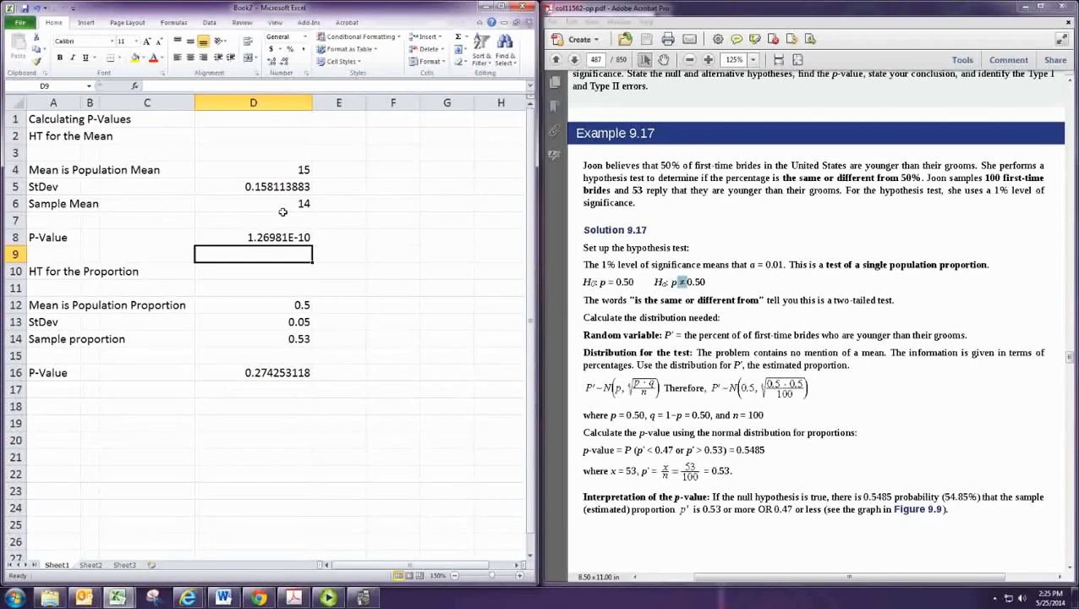
mouse_move(281, 351)
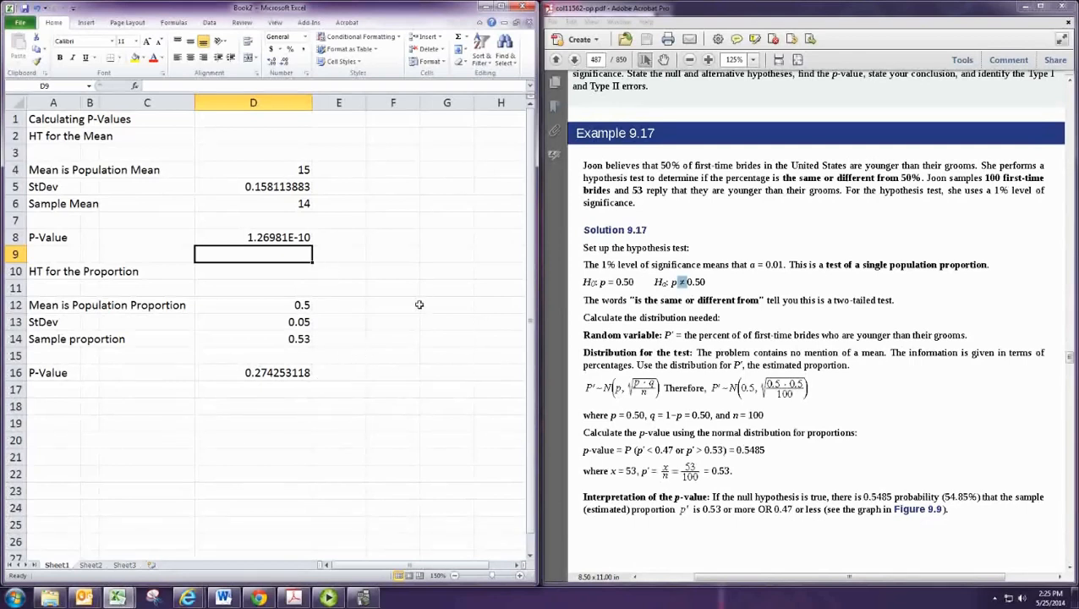
click(254, 373)
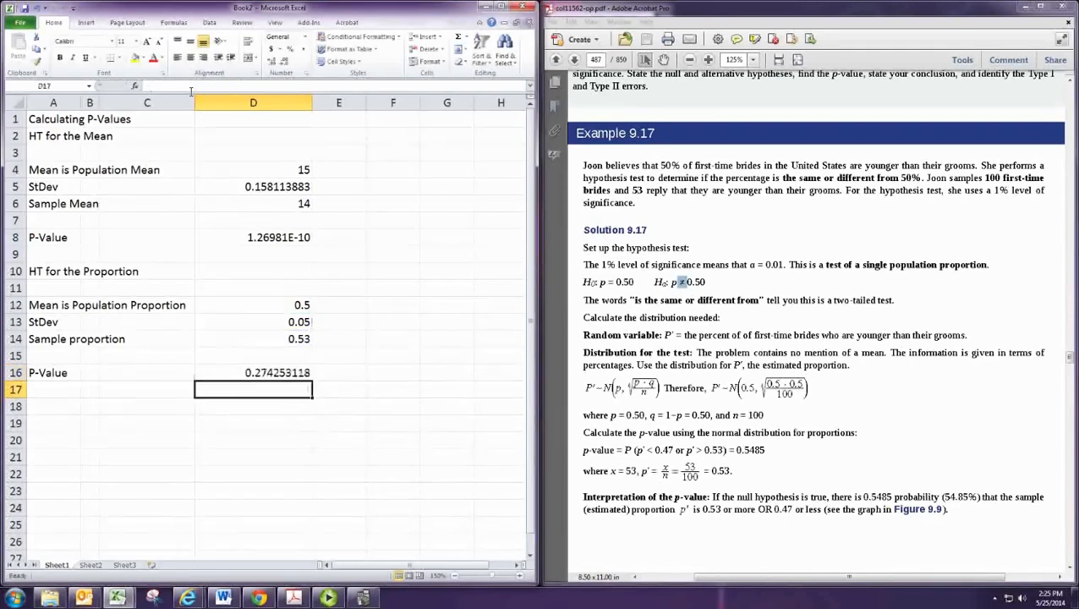
Add 'P-Value (2-tailed case)' row doubling the one-tailed value, giving 0.548506236
click(55, 389)
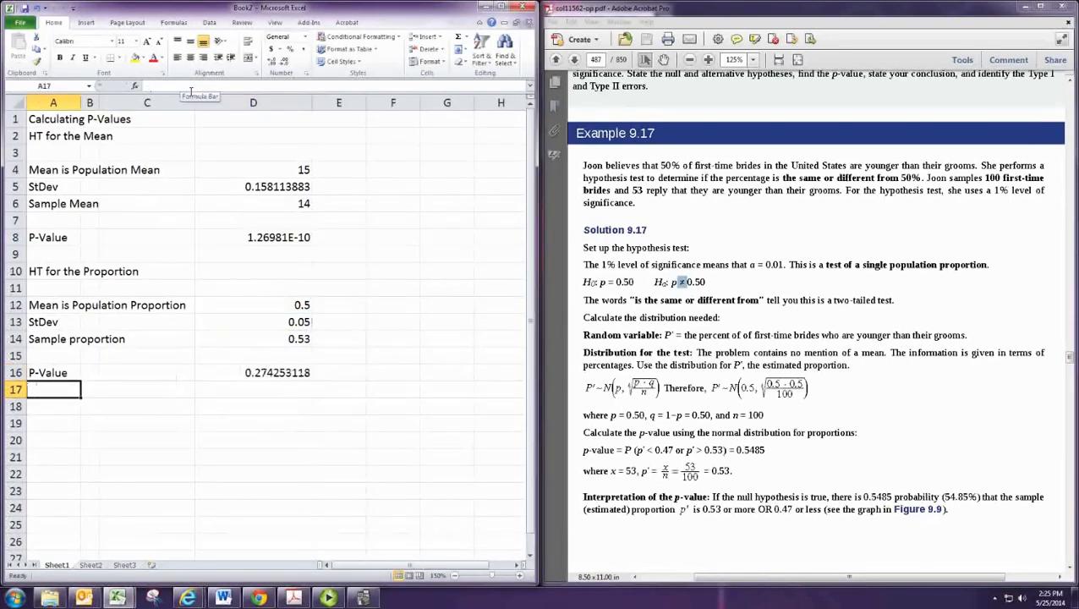
text(P-Value)
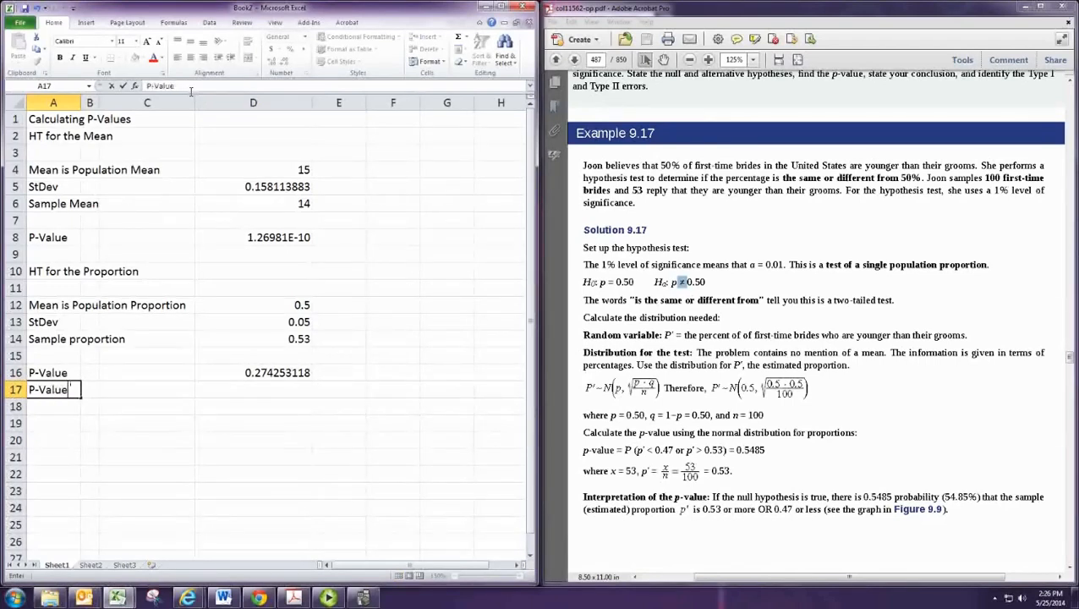
text((2-tailed case)
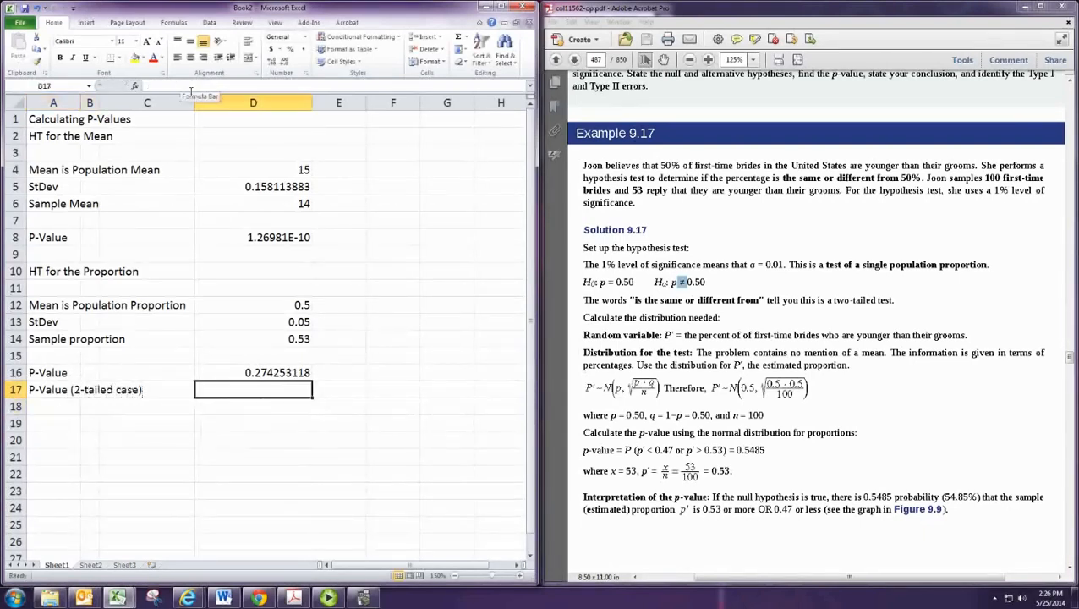
text(=)
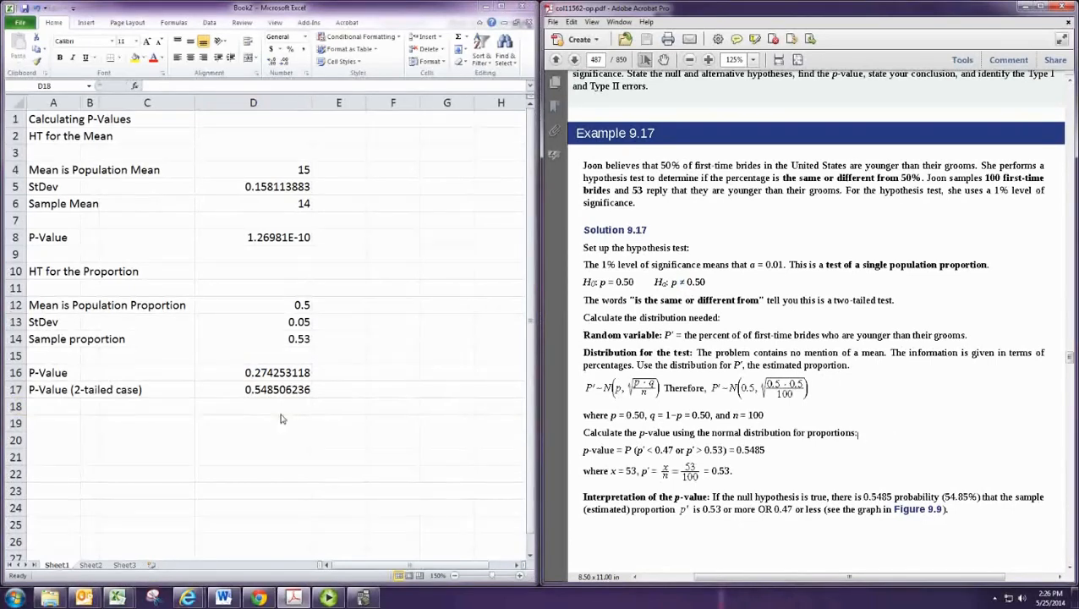
click(254, 406)
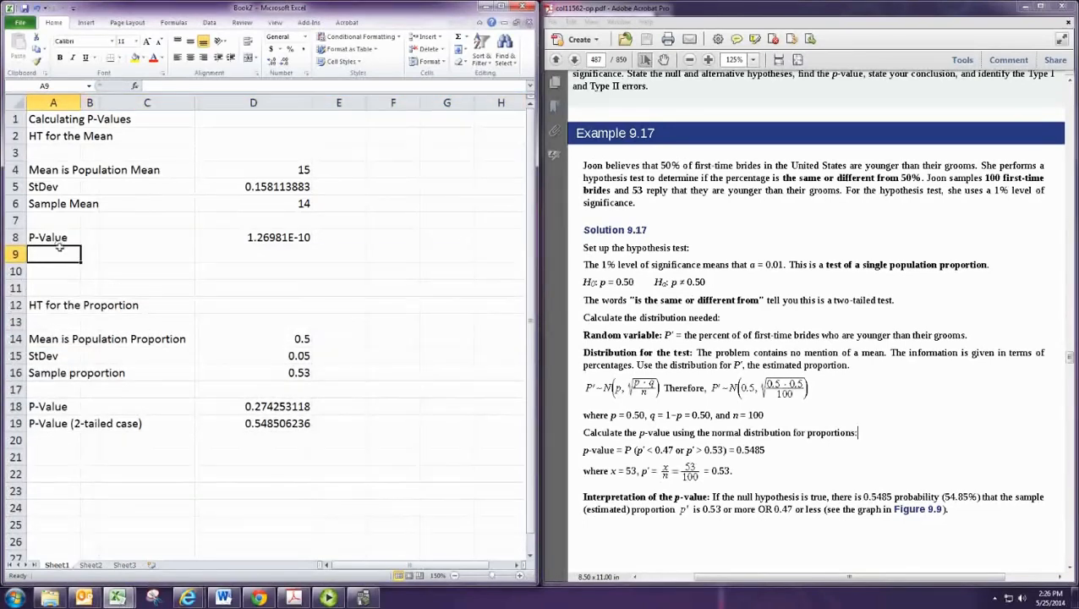
Rename the label P-Values and add Left-Tailed, Right-Tailed and Two-Tailed rows beneath
click(48, 237)
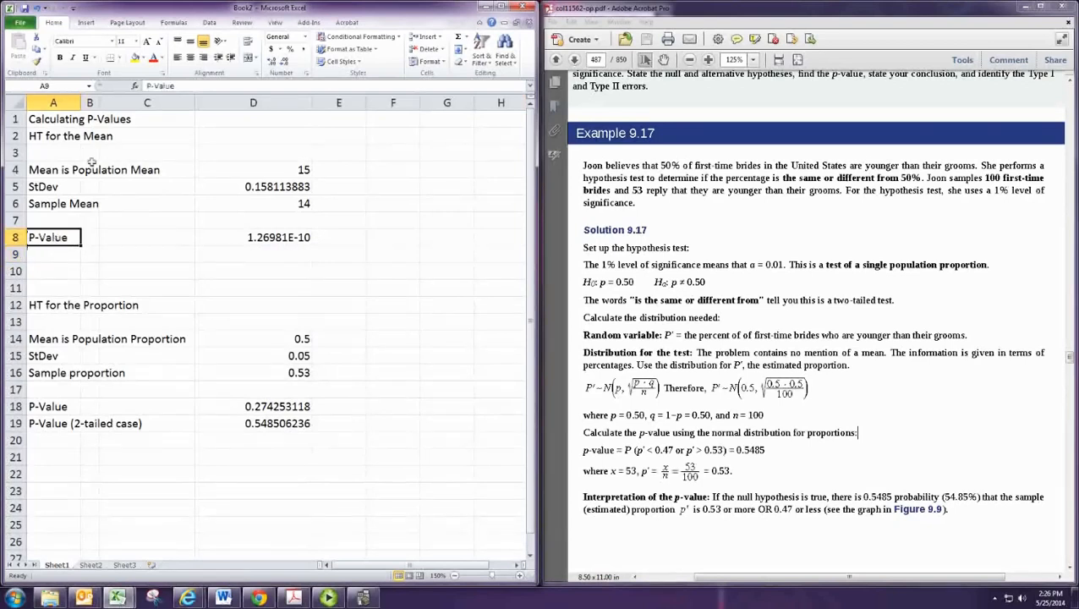
double_click(47, 236)
text(Left-Tailed)
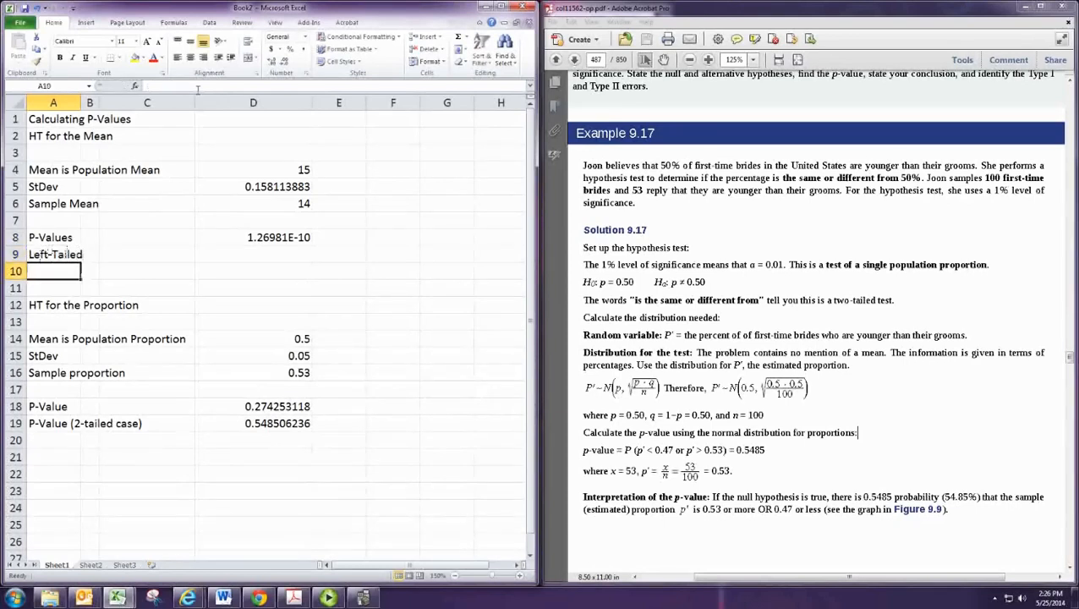
text(R)
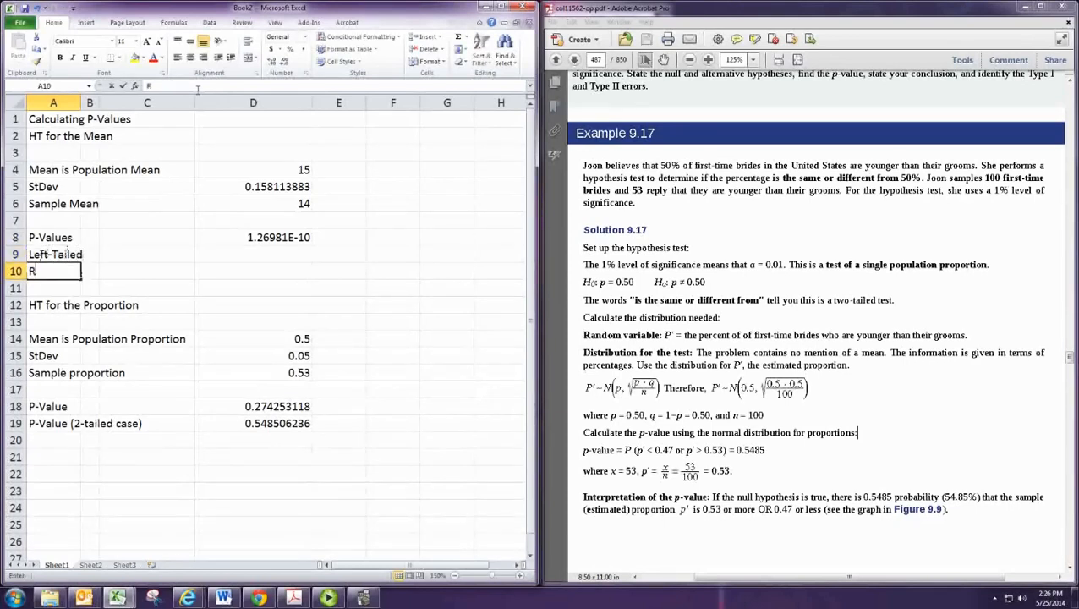
text(Right-Tailed)
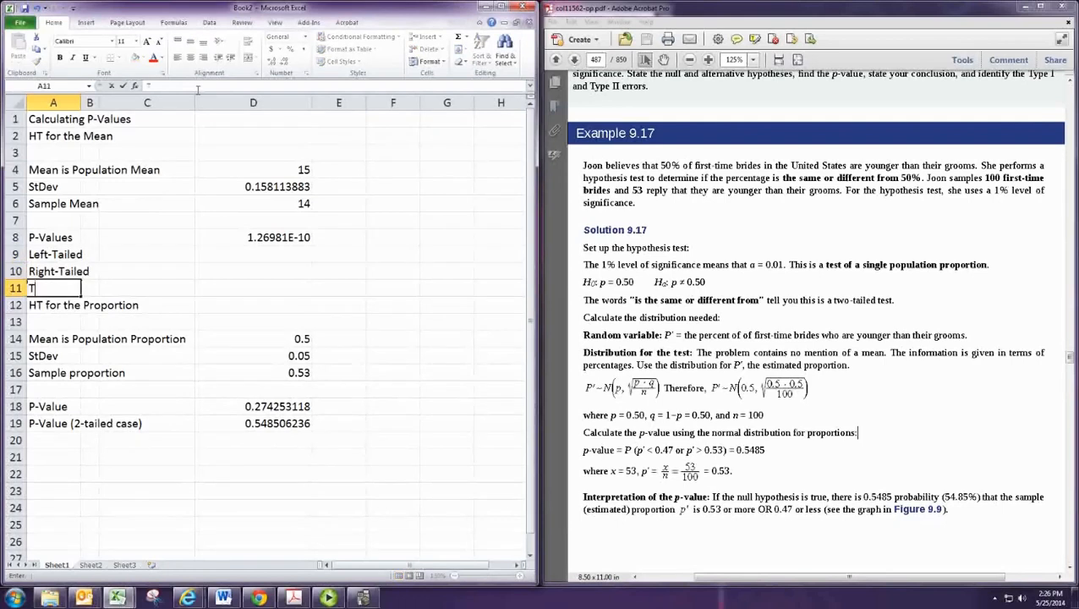
text(wo-Tailed)
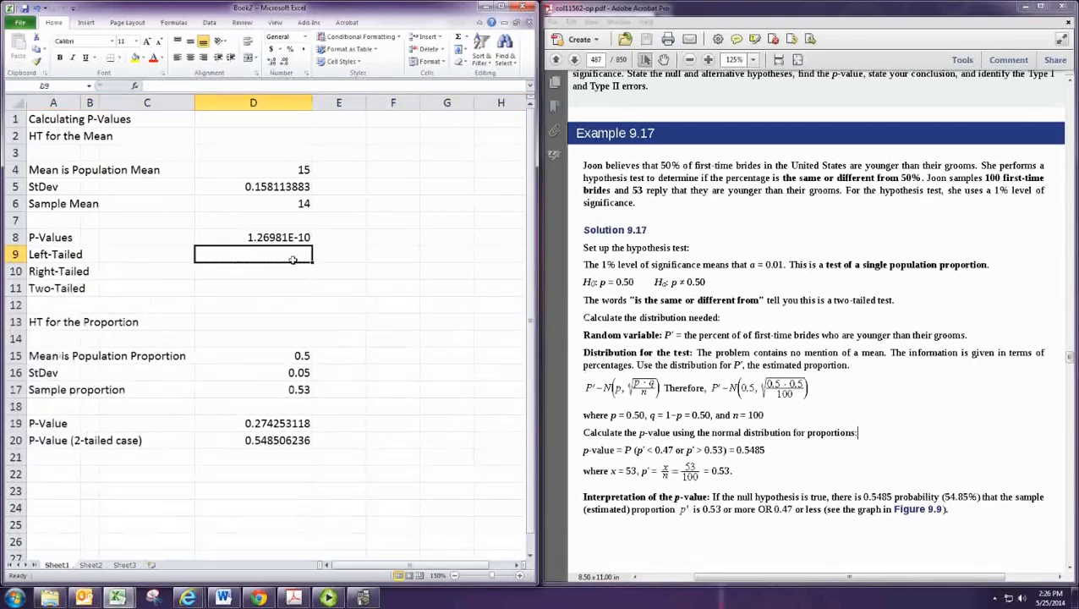
Enter the left-tailed p-value =NORMDIST(D6,D4,D5,1) in D9, giving 1.26981E-10
text(=NOR)
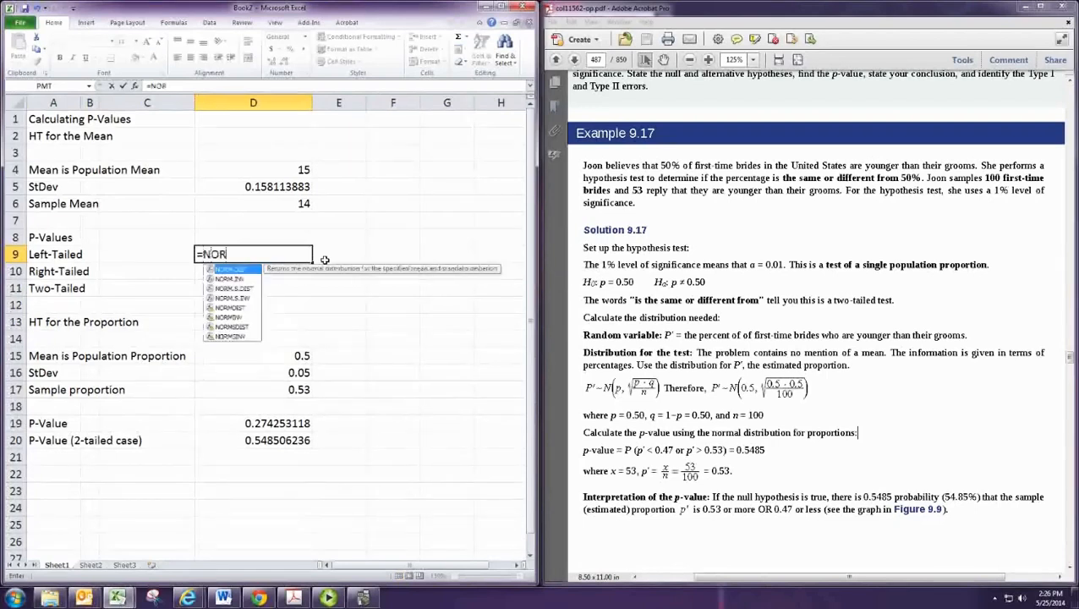
text(MDIST(D6,D4)
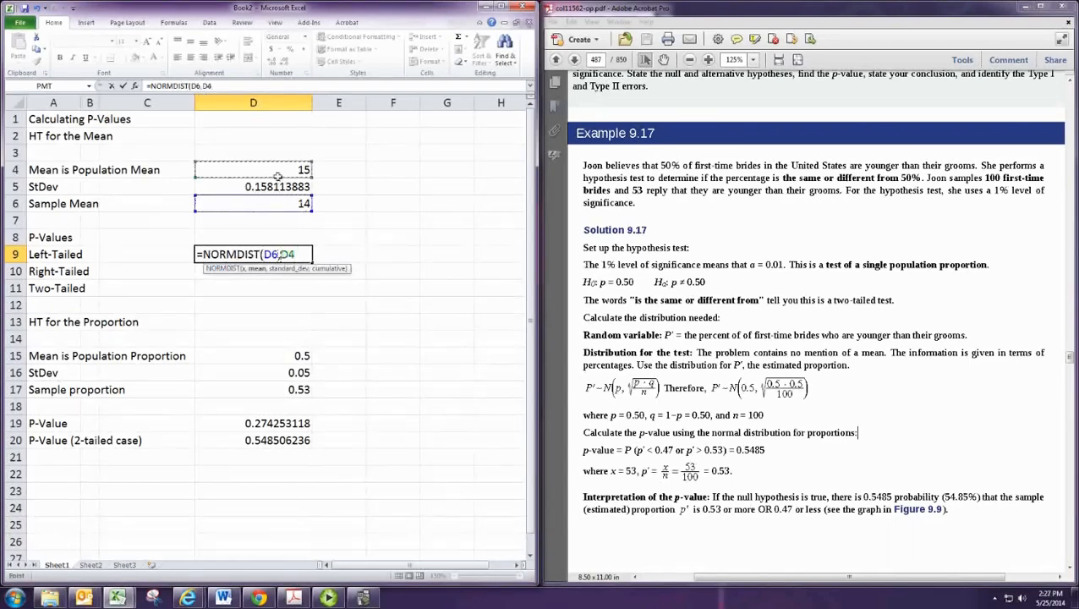
click(254, 187)
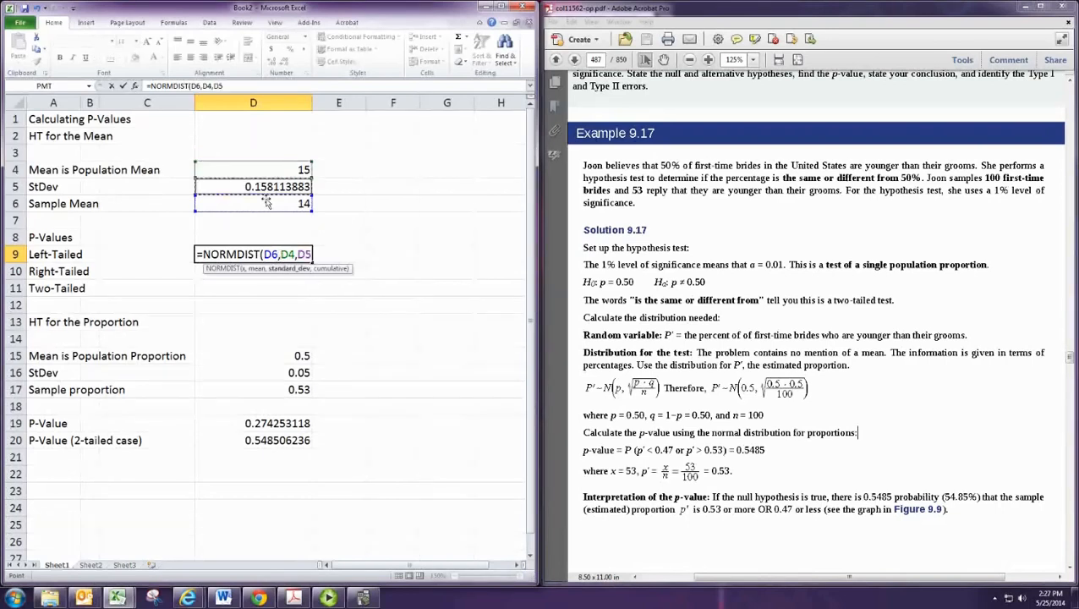
text(,1))
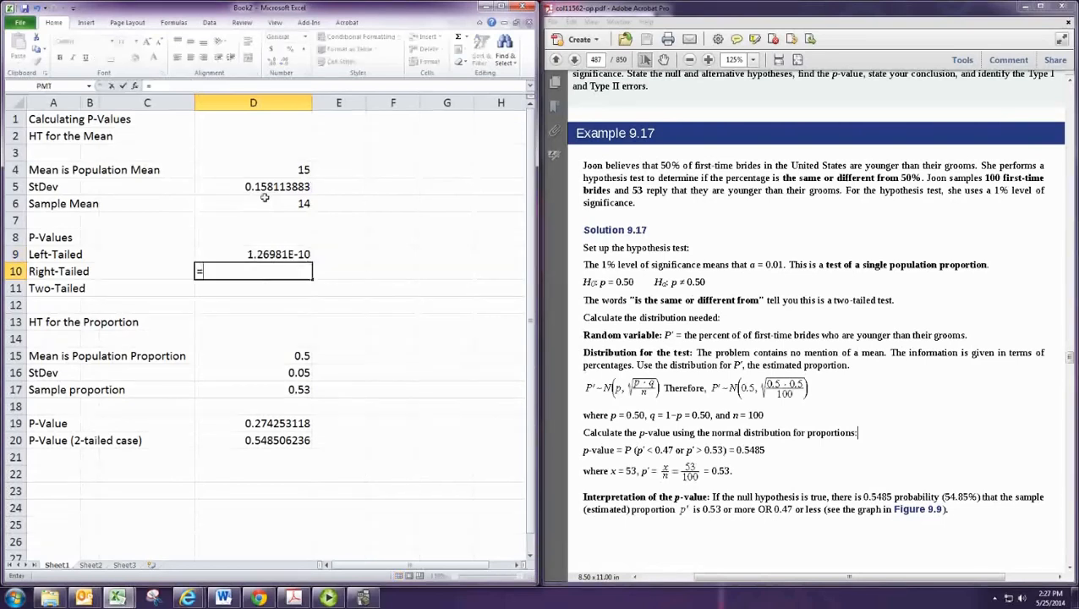
Enter the right-tailed p-value =1-NORMDIST(D6,D4,D5,1) in D10, giving 1
text(=1-NORMDIST()
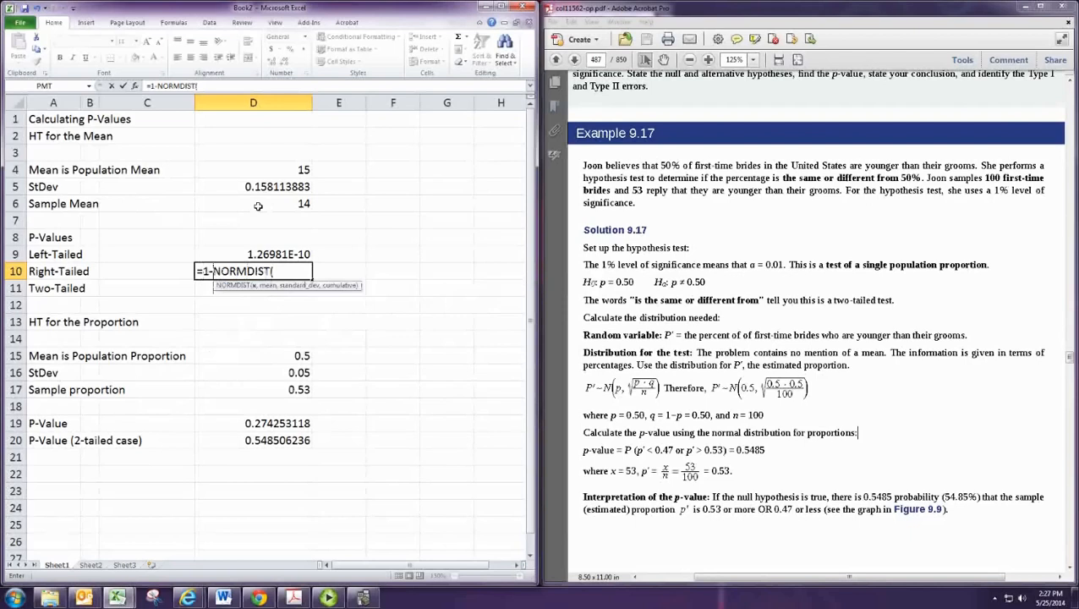
click(254, 203)
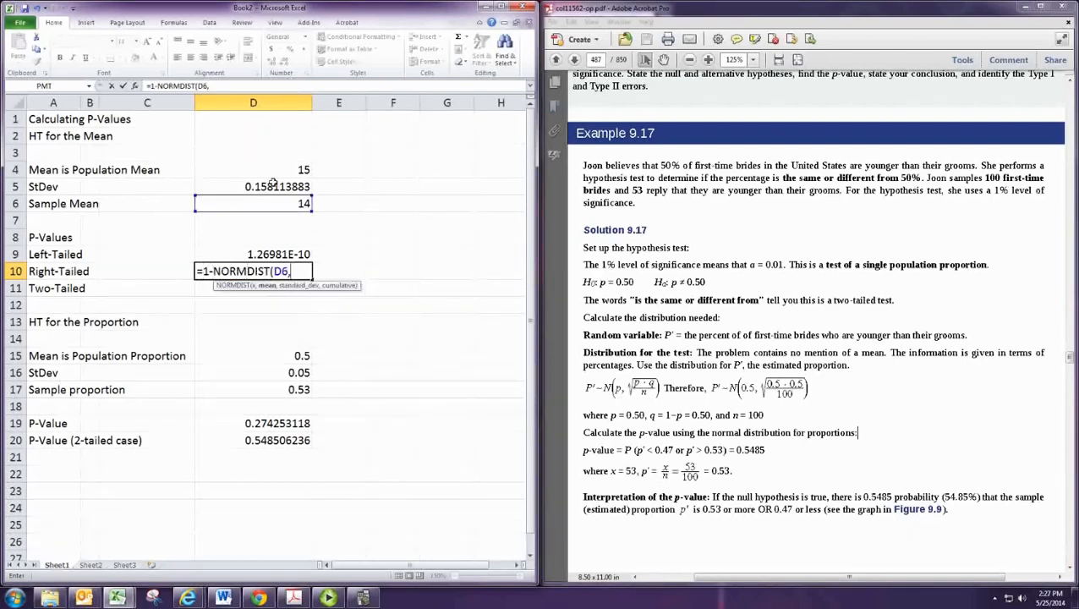
click(276, 169)
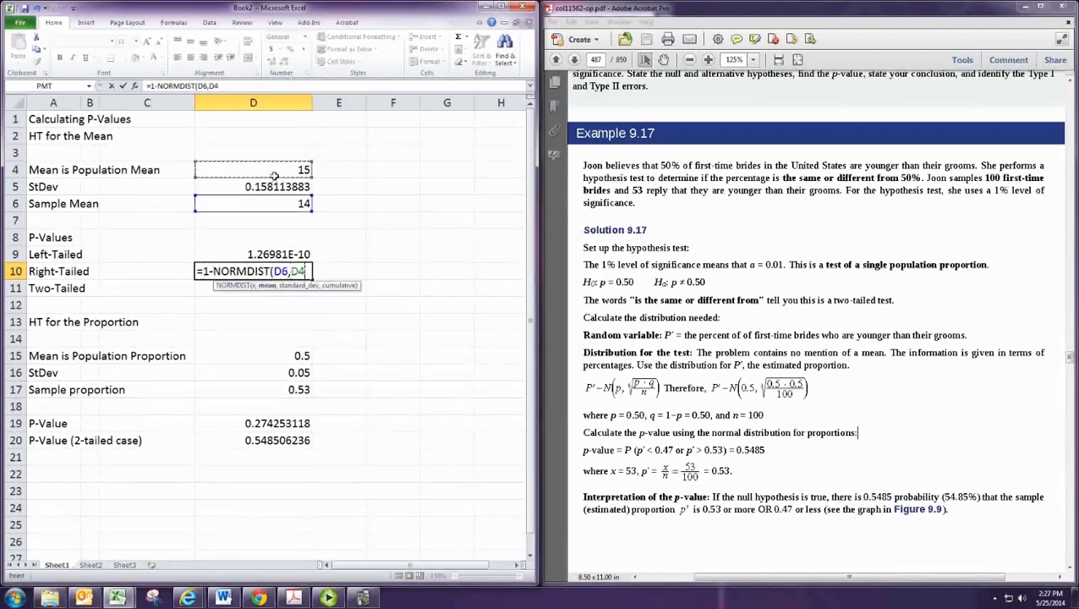
text(,D5)
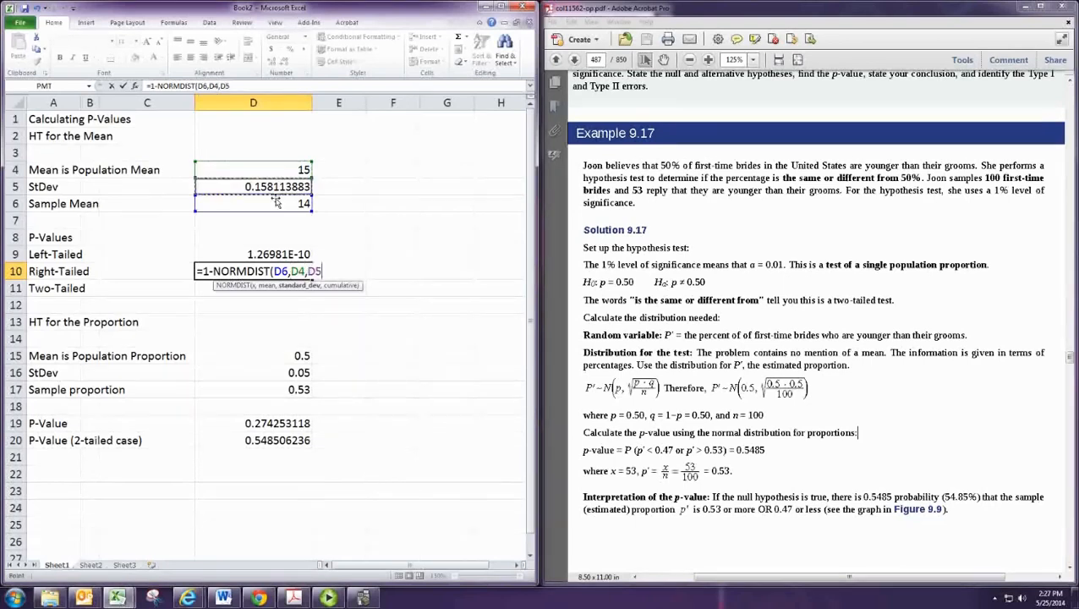
text(1)
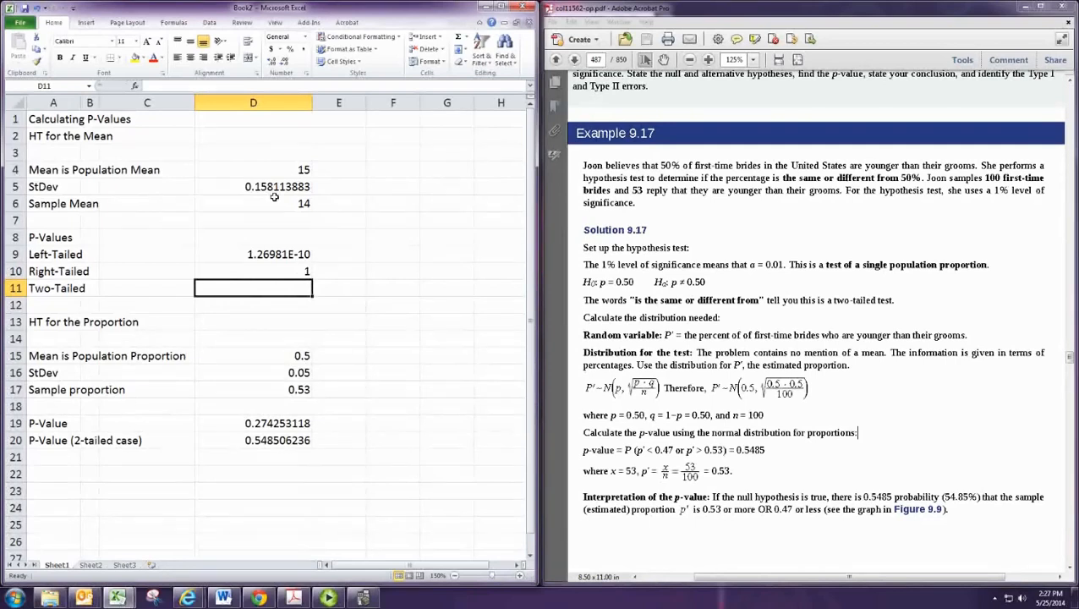
Enter the two-tailed p-value in D11 as =2*MIN(D9:D10), returning 2.53963E-10
text(=2*MIN(D9:D10)
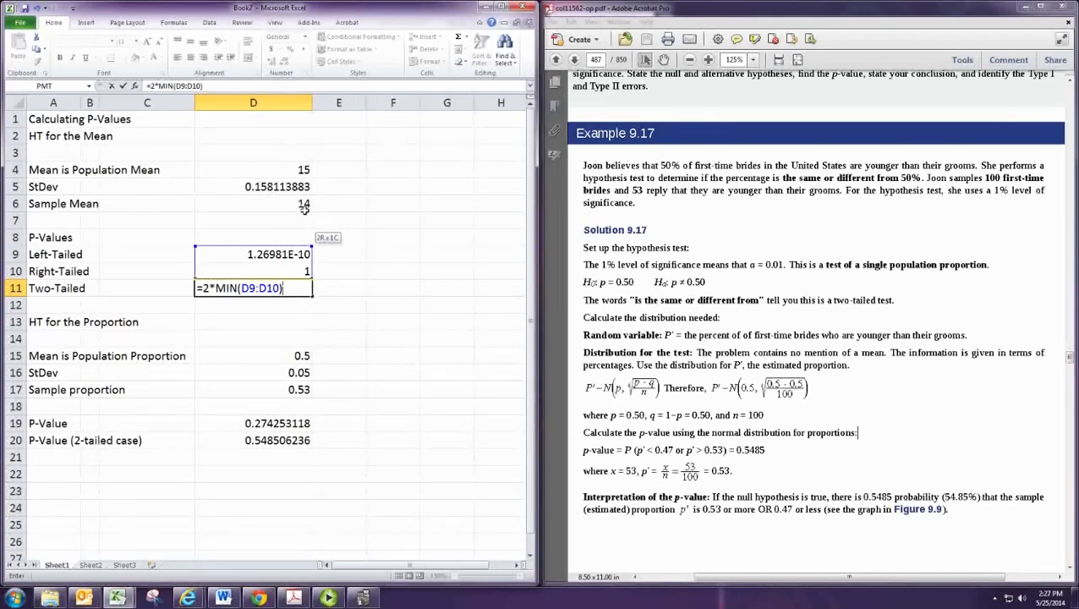
mouse_move(230, 274)
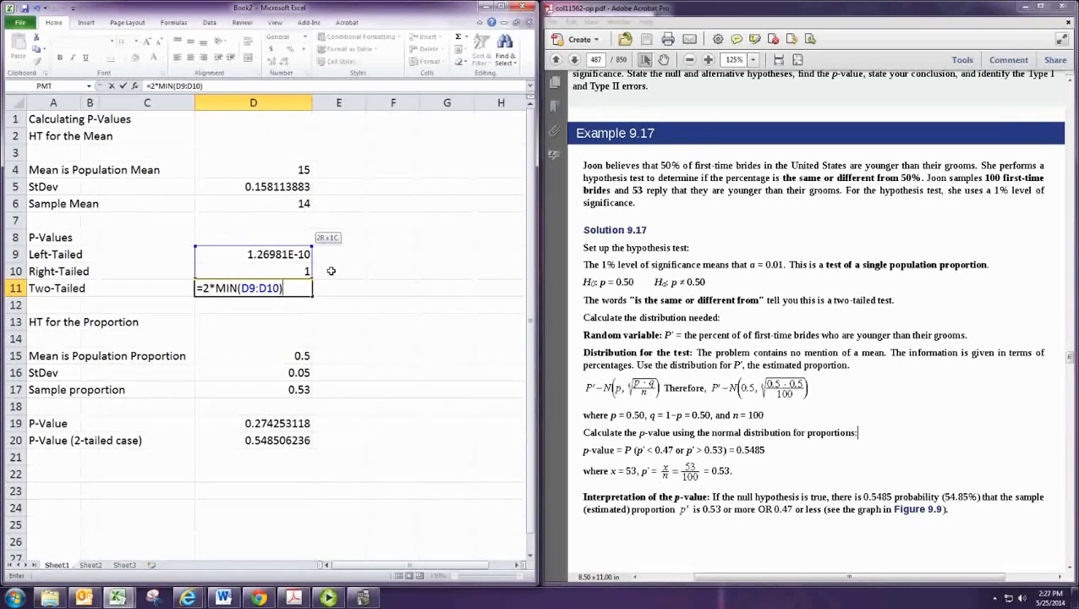
mouse_move(285, 274)
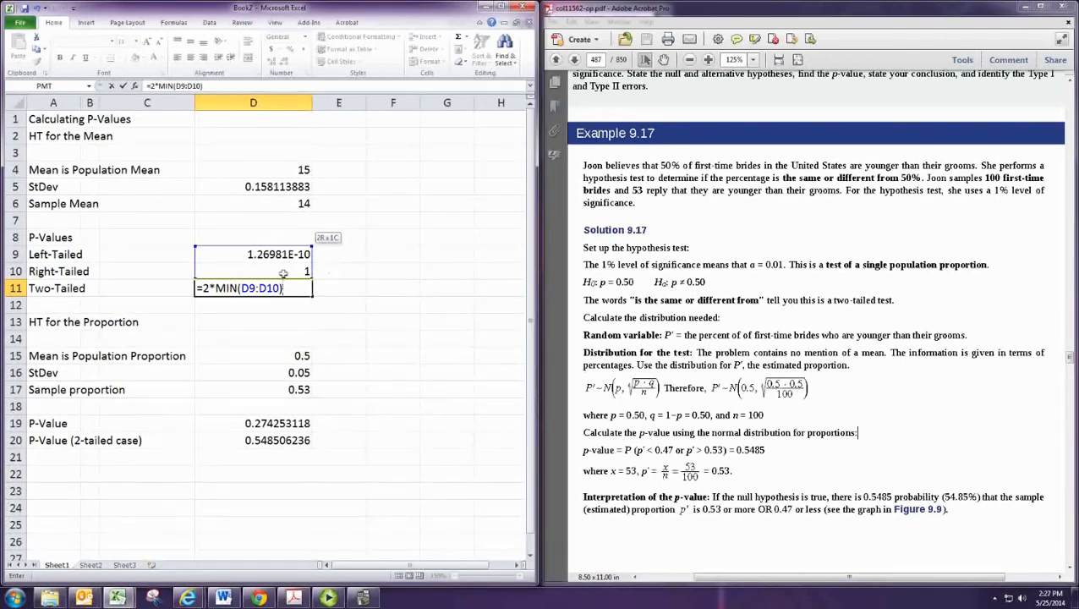
mouse_move(381, 257)
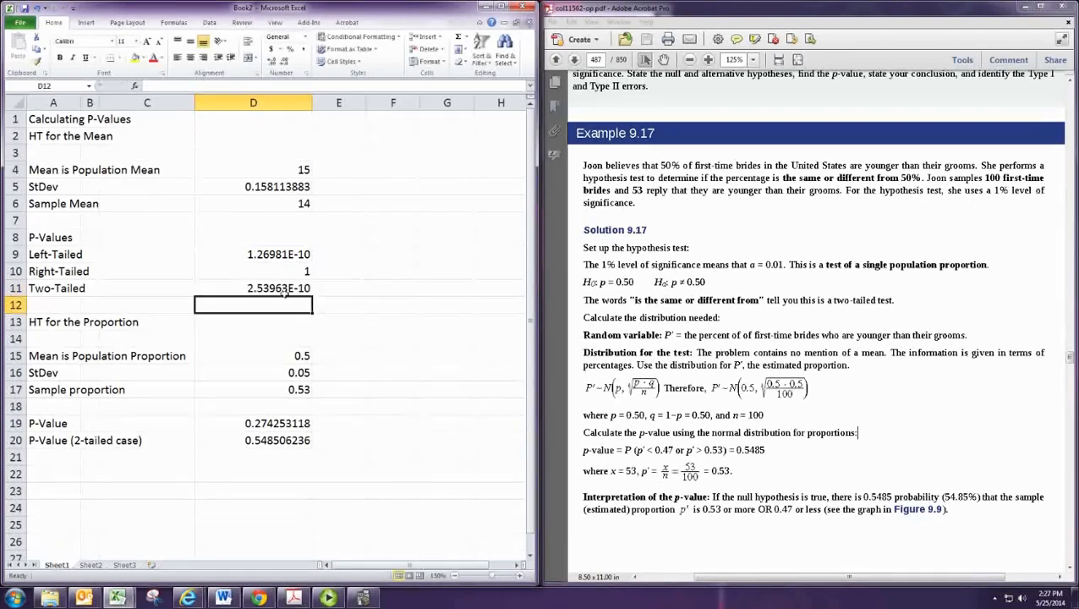
click(254, 203)
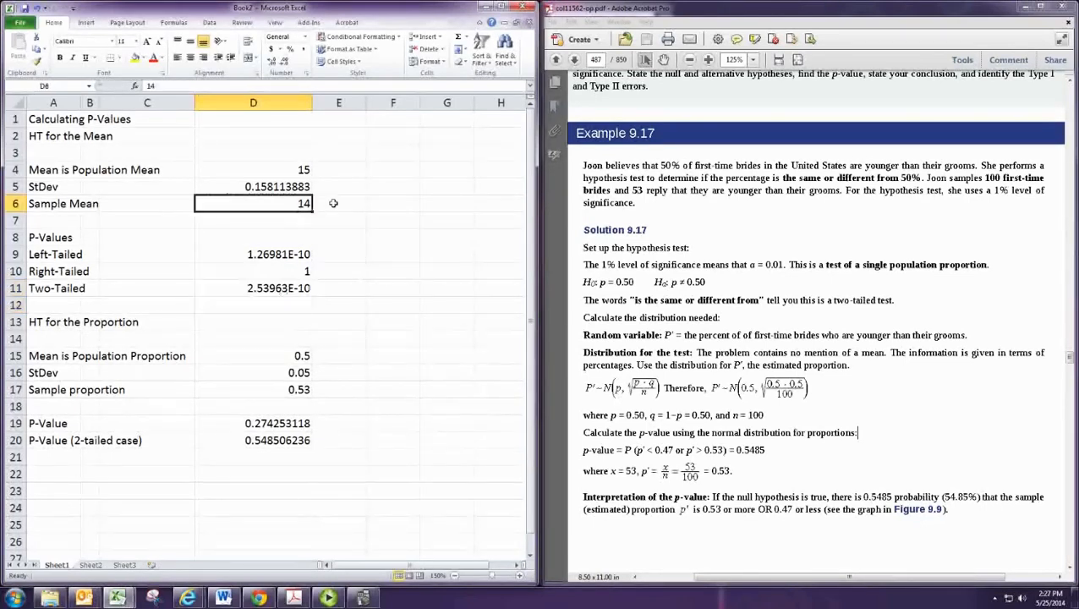
Try sample mean 17 then 15.5 and review the updated p-value formulas in D9:D11
text(17)
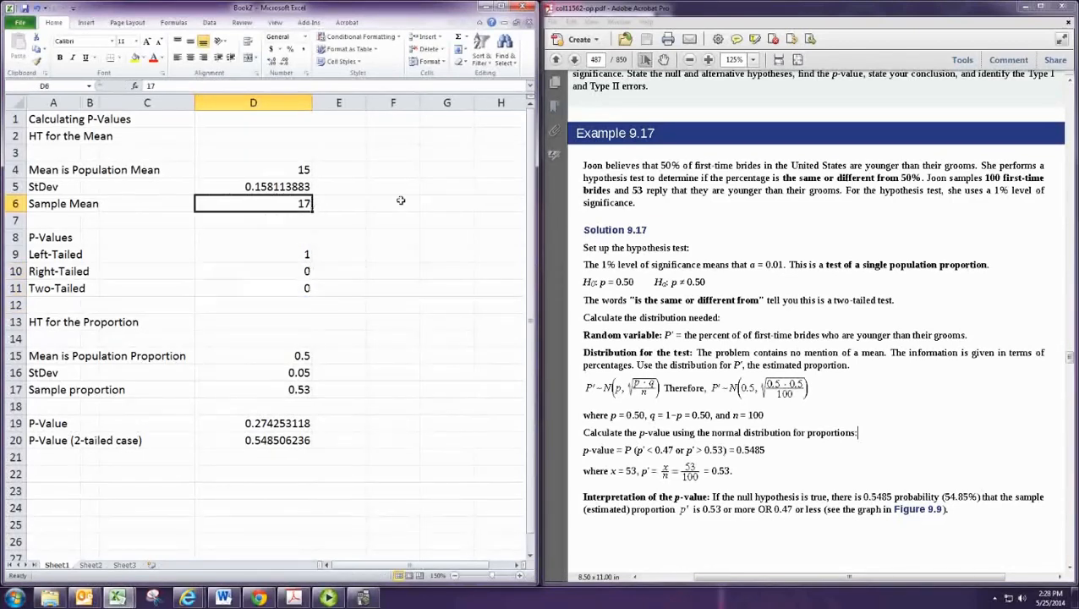
text(15.5)
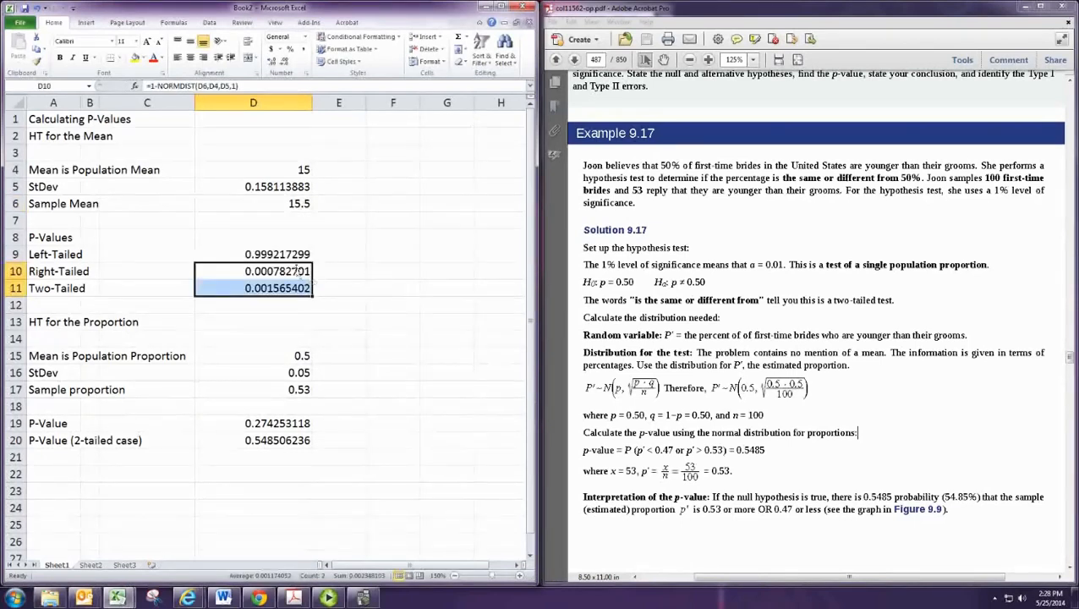
click(254, 253)
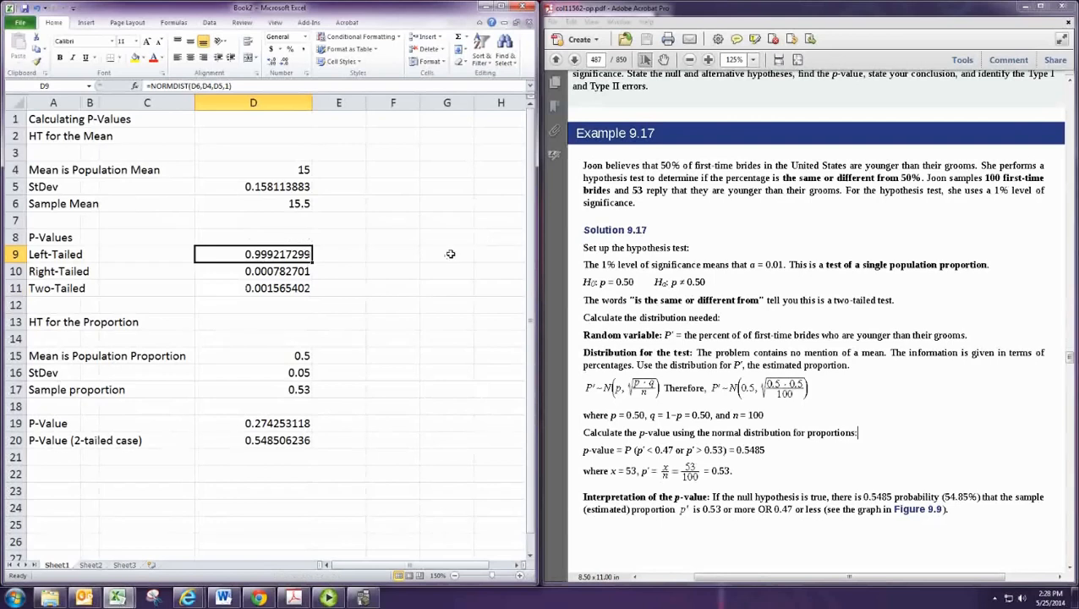
mouse_move(284, 296)
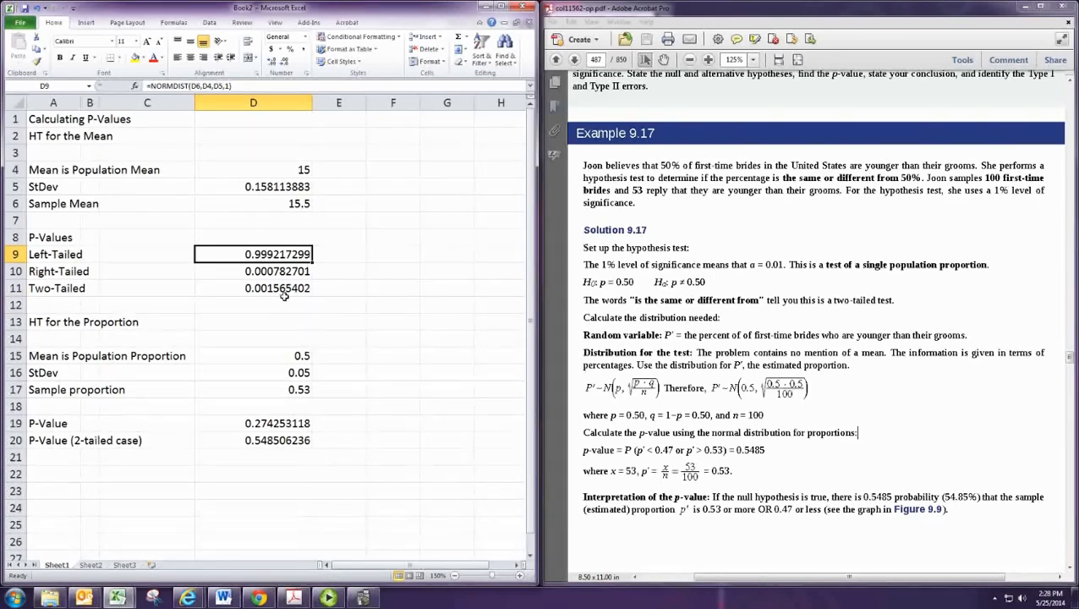
drag(277, 271, 277, 288)
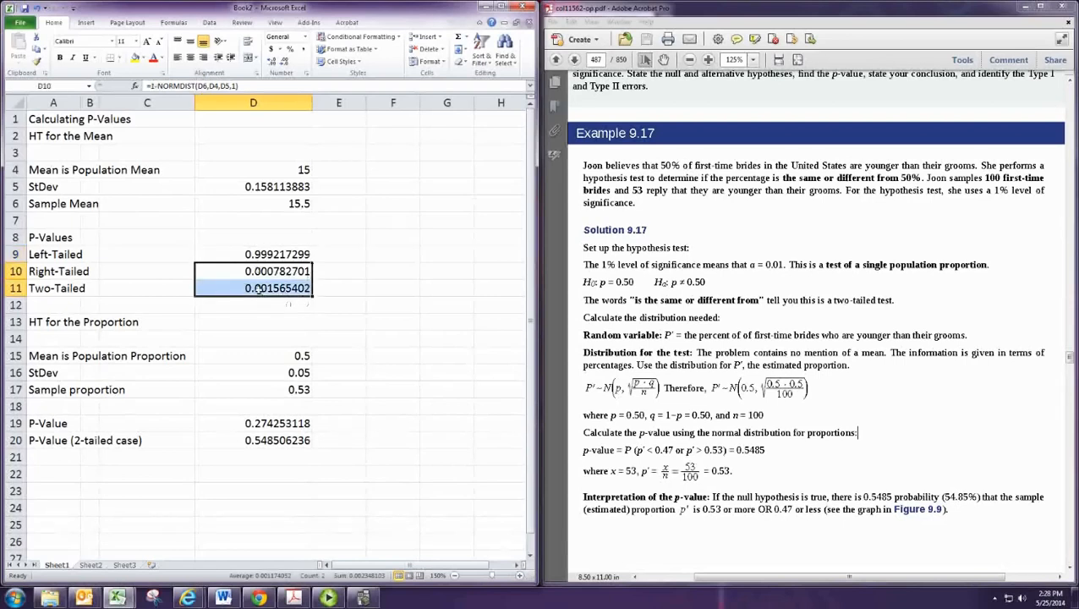
mouse_move(277, 286)
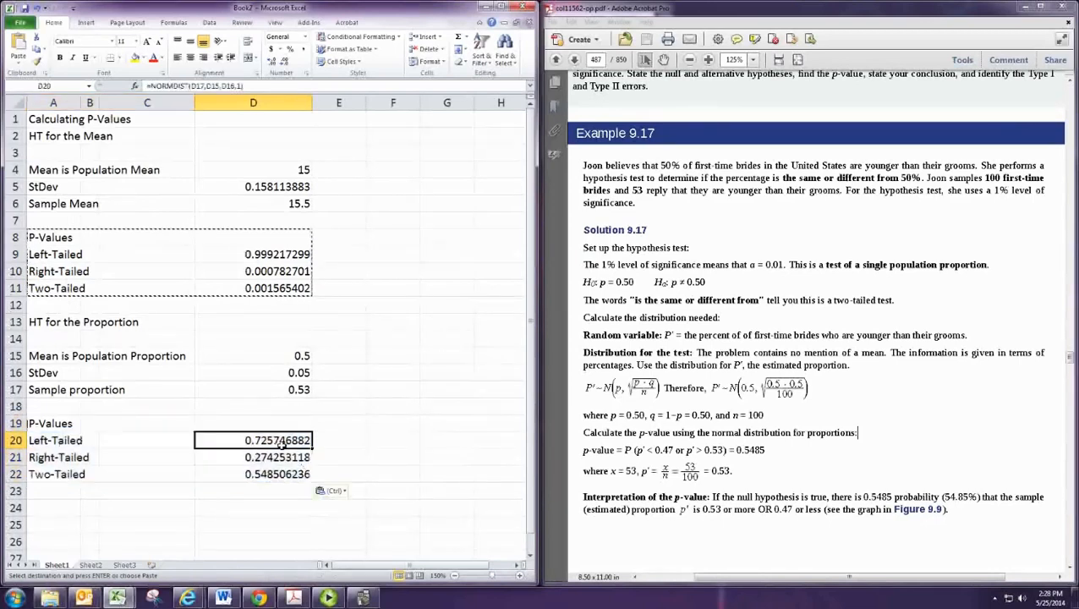
Verify the copied left-tailed NORMDIST formula in the proportion block, then select mean inputs D4:D6
double_click(254, 440)
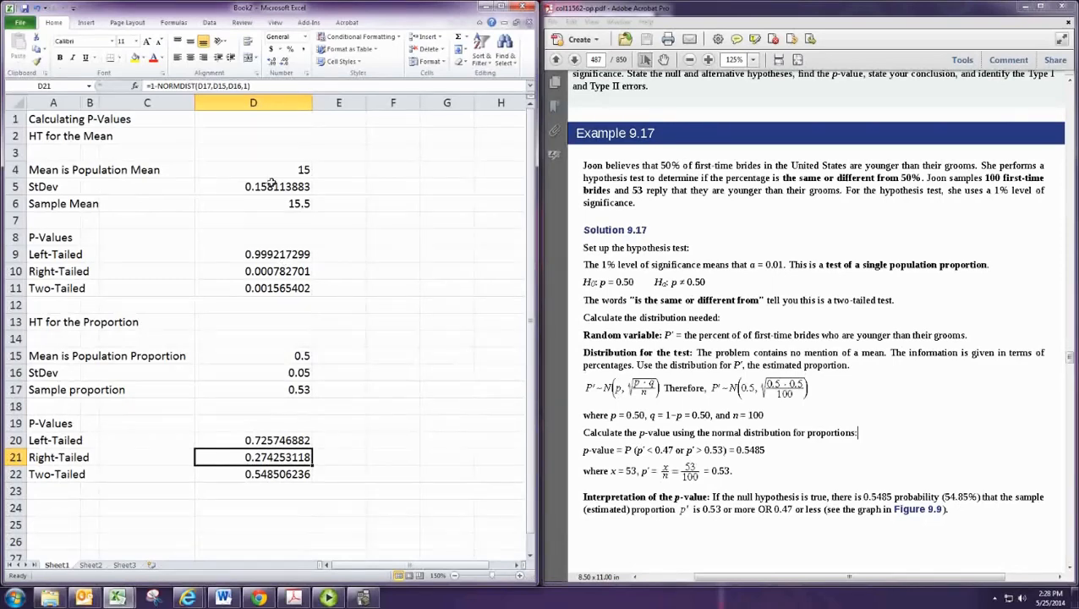
drag(254, 169, 253, 203)
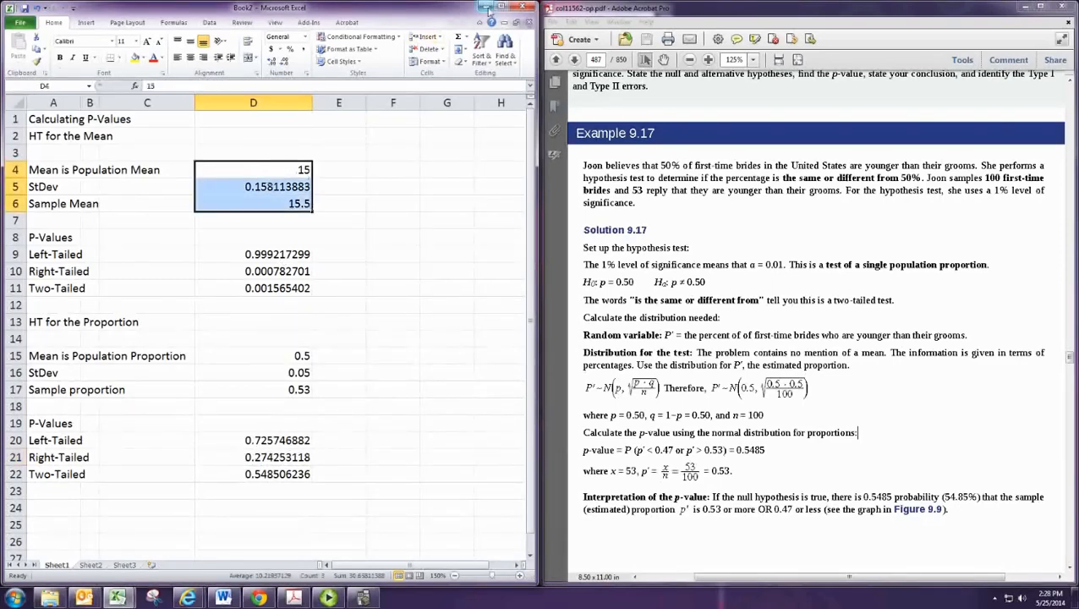
Apply Input style to D4:D6 and Calculation style to D9:D11 with Excel maximized
click(497, 7)
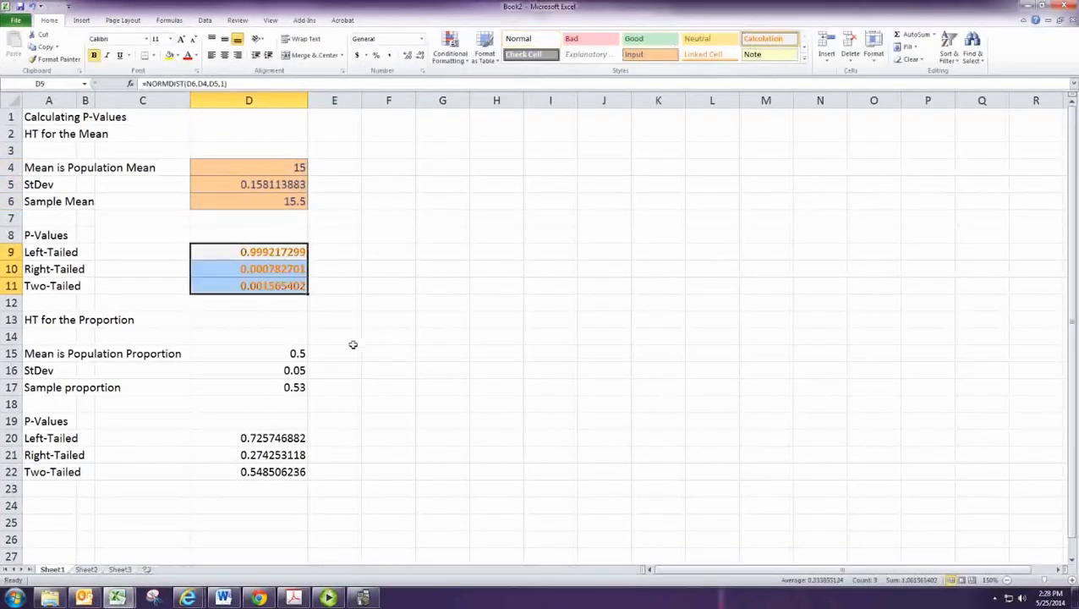
click(248, 354)
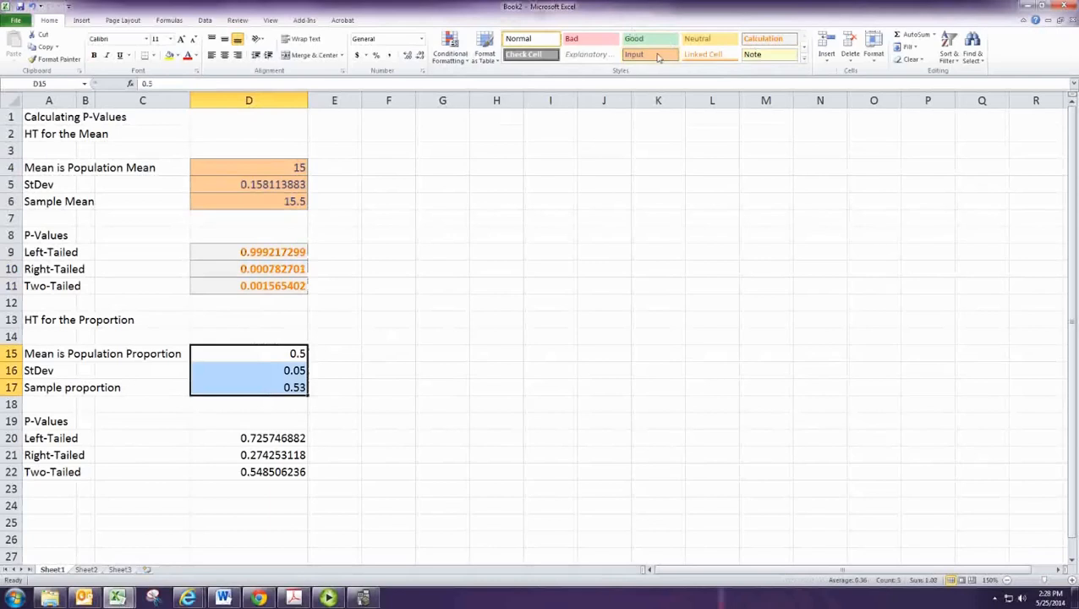